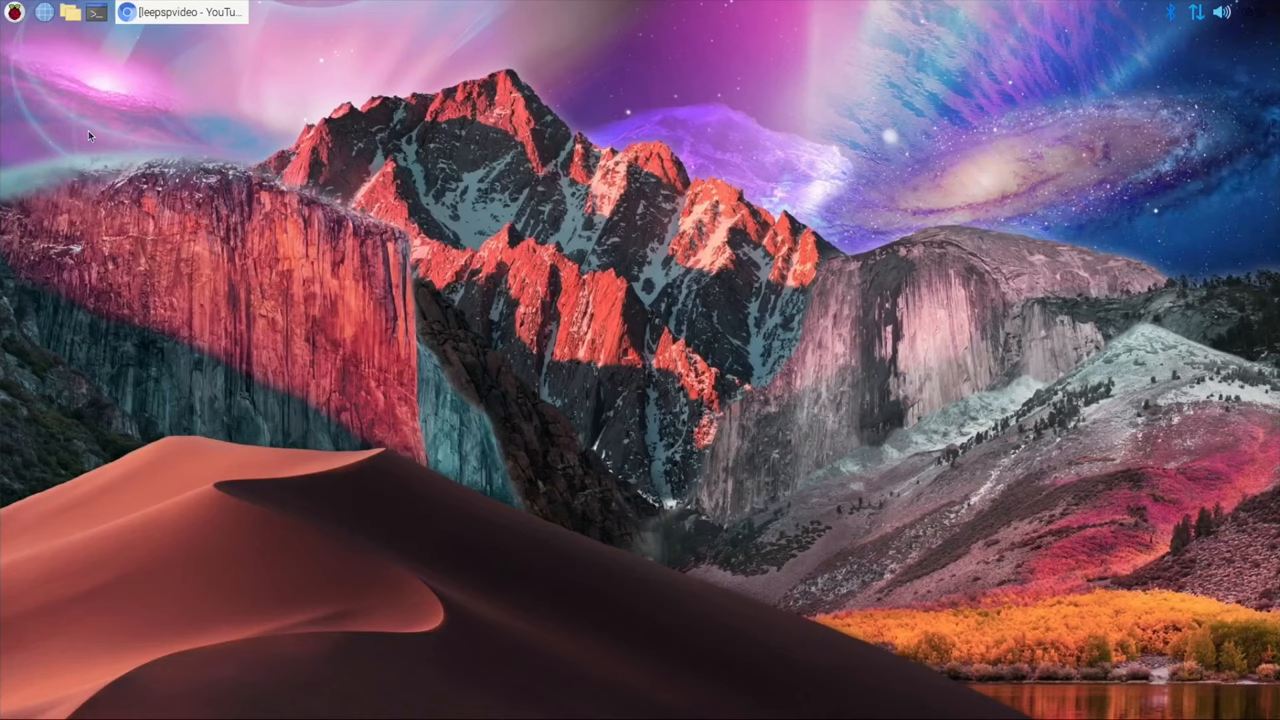
Open the Raspberry Pi application menu on the desktop
{"action": "left_click", "coordinate": [20, 14]}
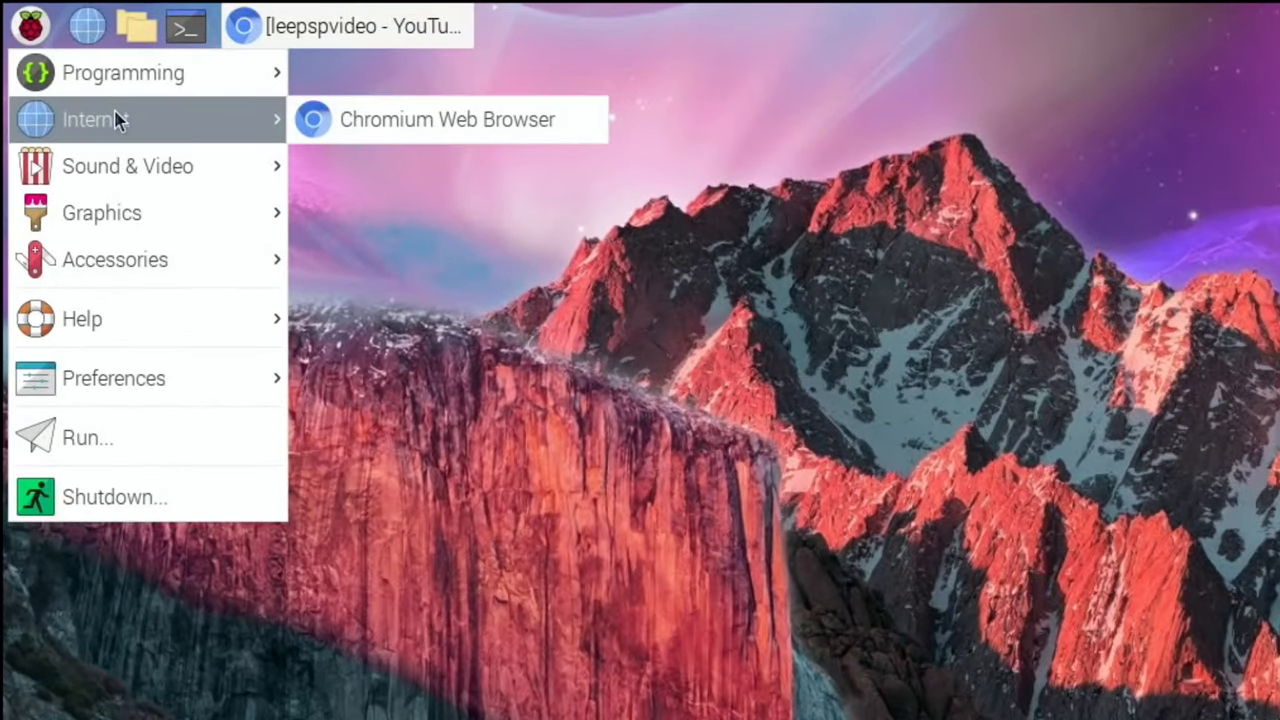
{"action": "mouse_move", "coordinate": [102, 212]}
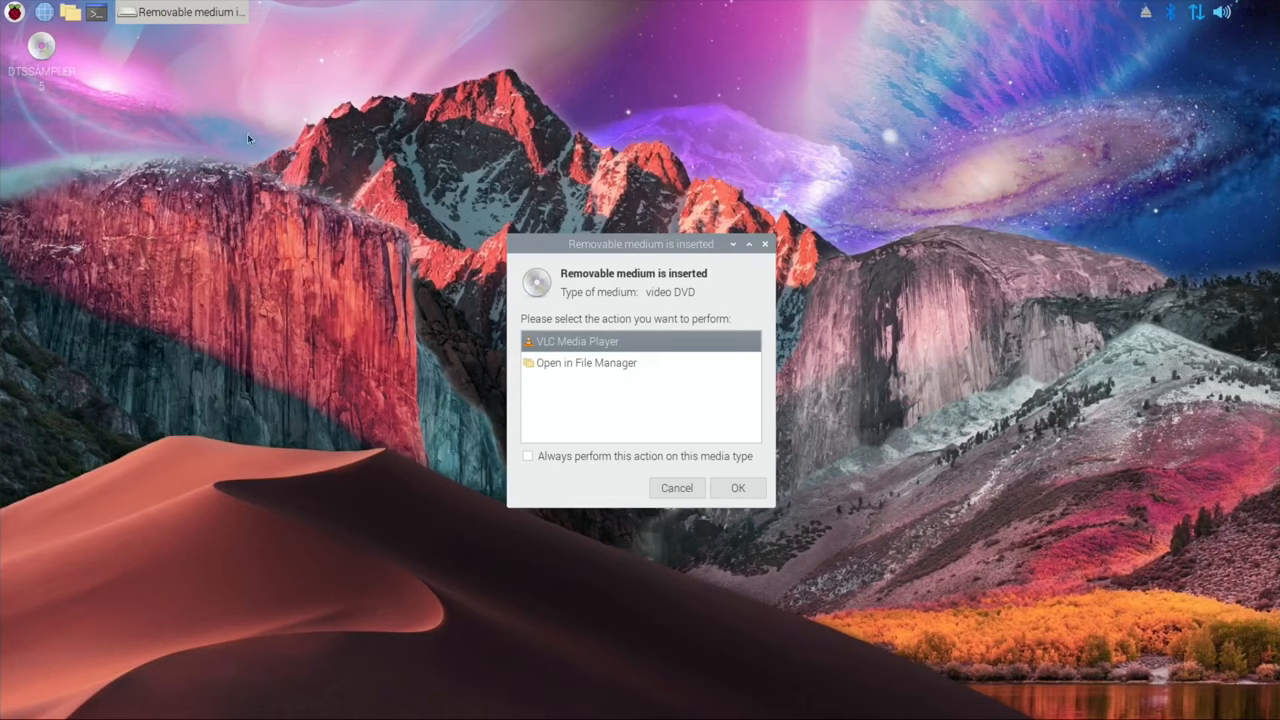
{"action": "mouse_move", "coordinate": [530, 324]}
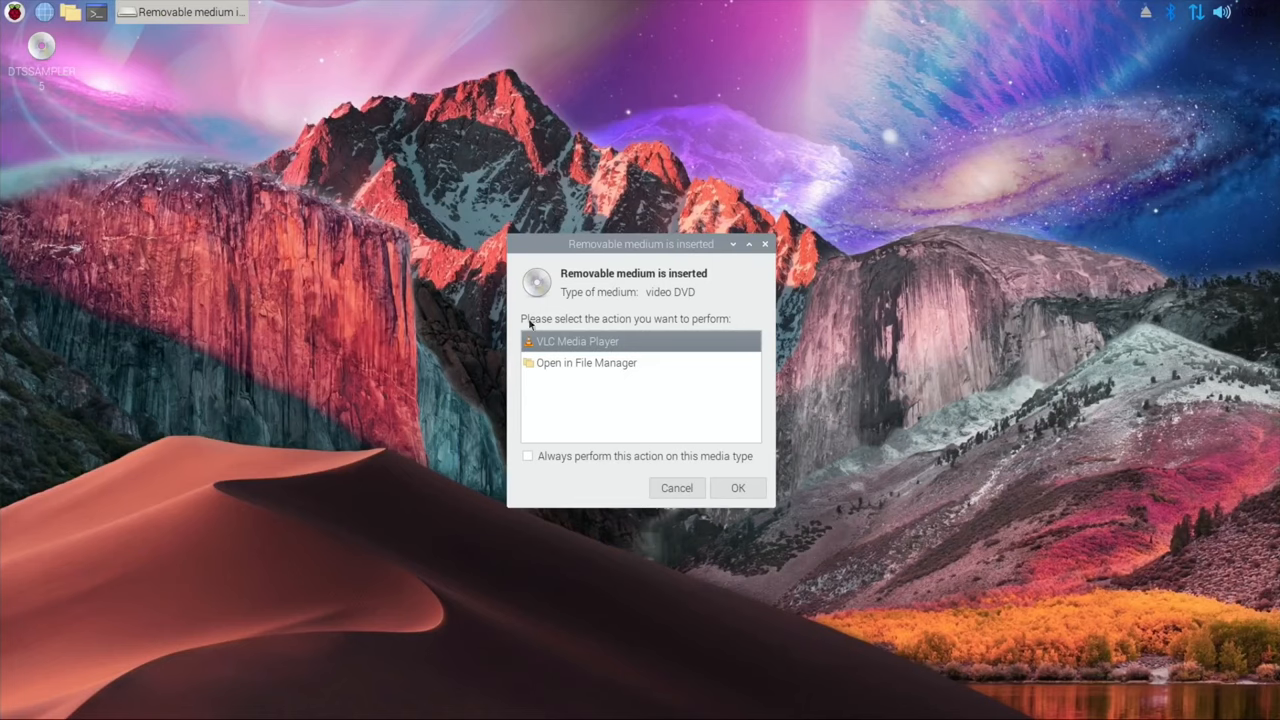
{"action": "mouse_move", "coordinate": [720, 419]}
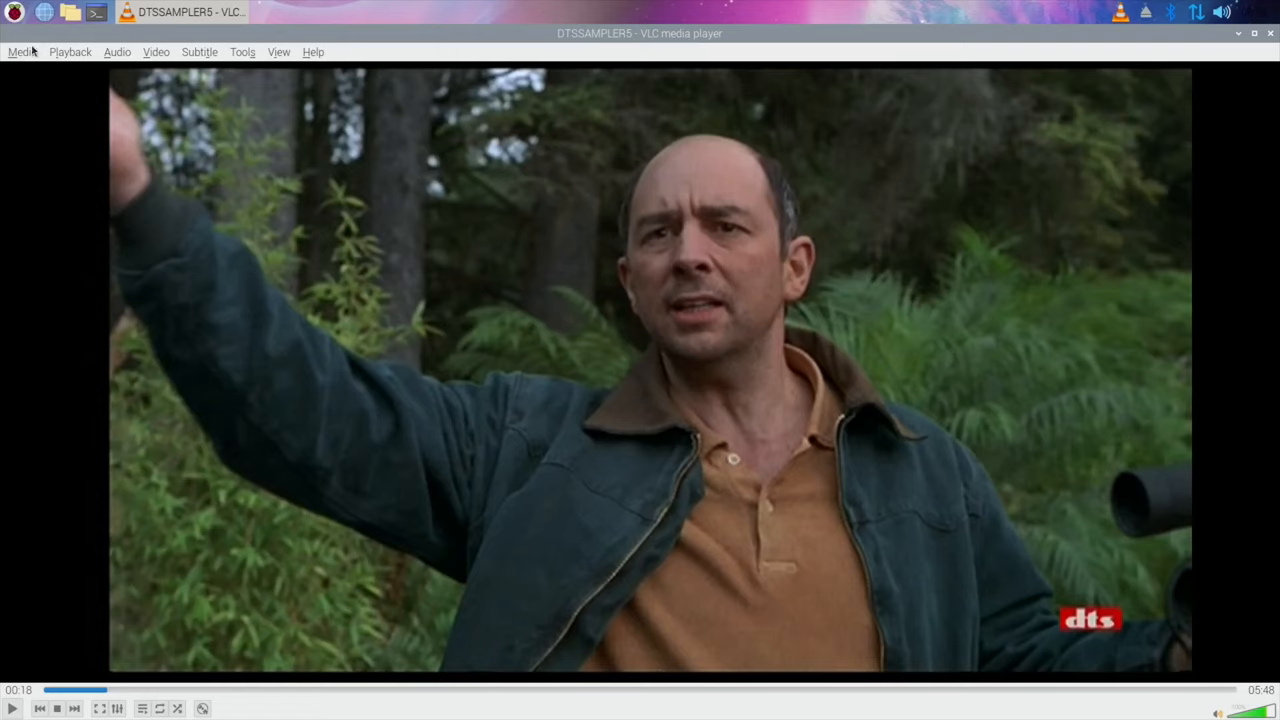
Play the Gladiator clip from the DVD menu, scrub forward past 45 seconds, then close VLC
{"action": "left_click", "coordinate": [70, 52]}
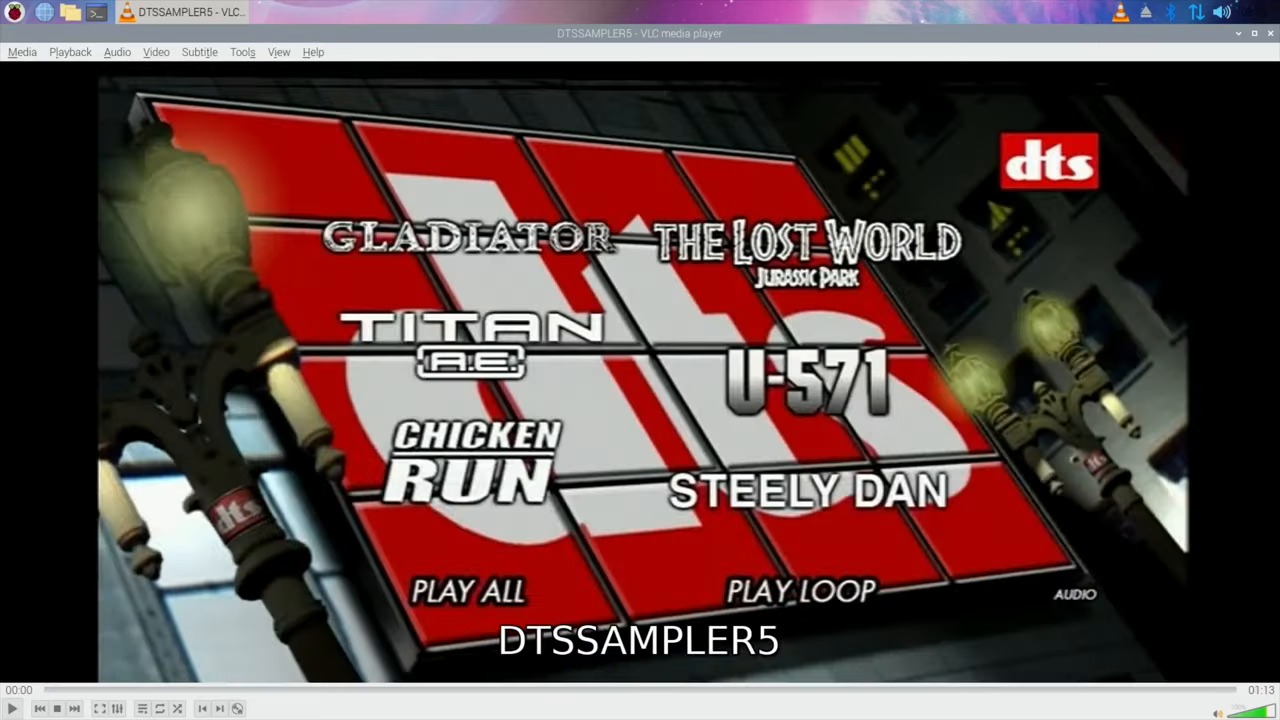
{"action": "left_click", "coordinate": [13, 708]}
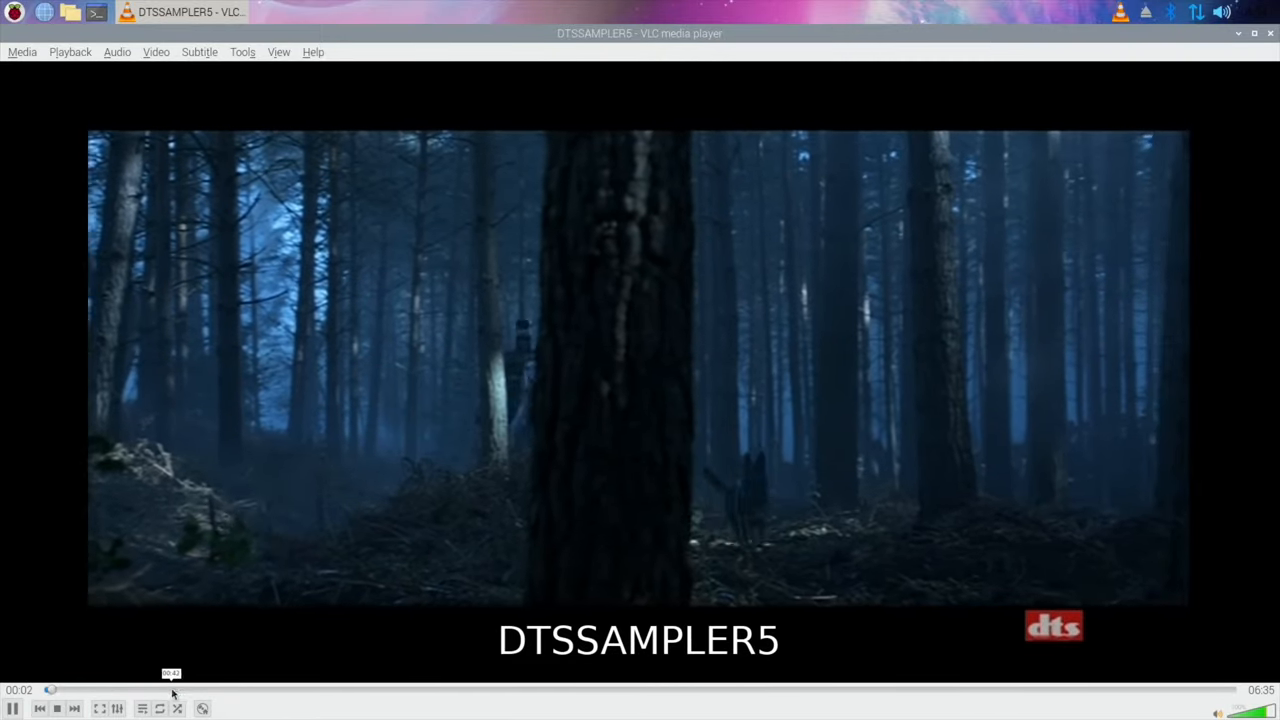
{"action": "left_click", "coordinate": [178, 689]}
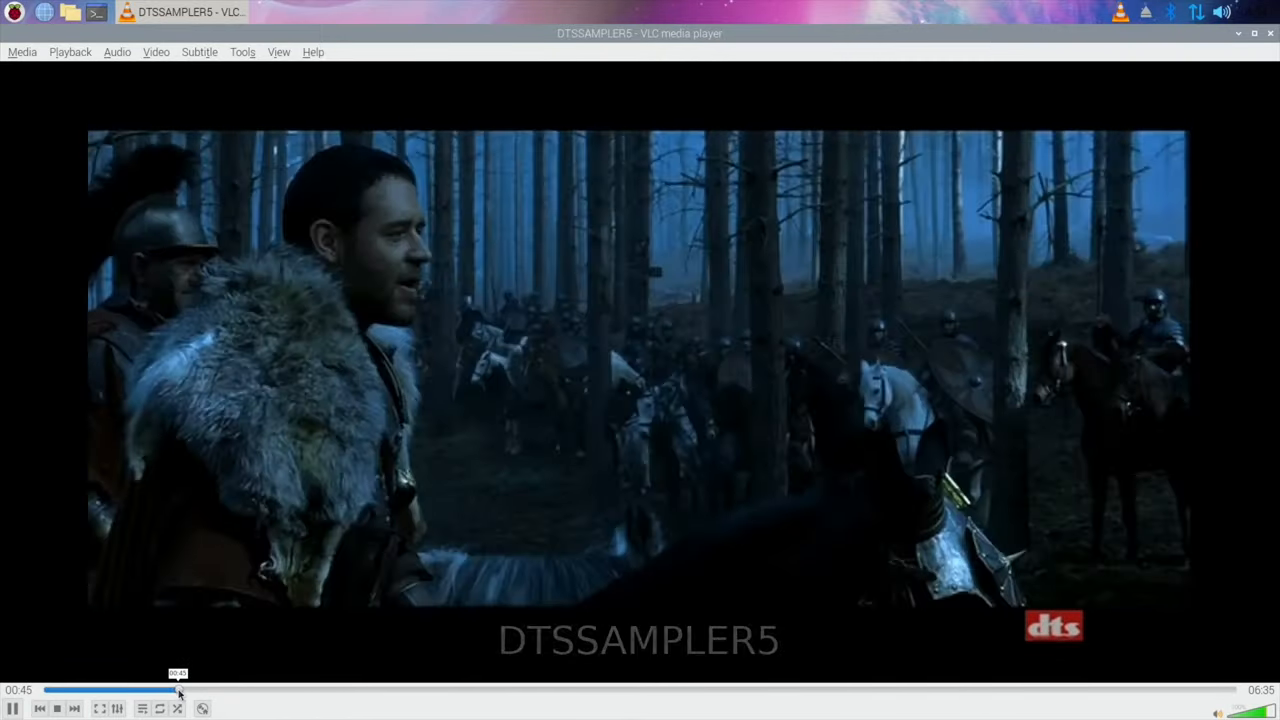
{"action": "left_click_drag", "start_coordinate": [180, 690], "coordinate": [268, 690]}
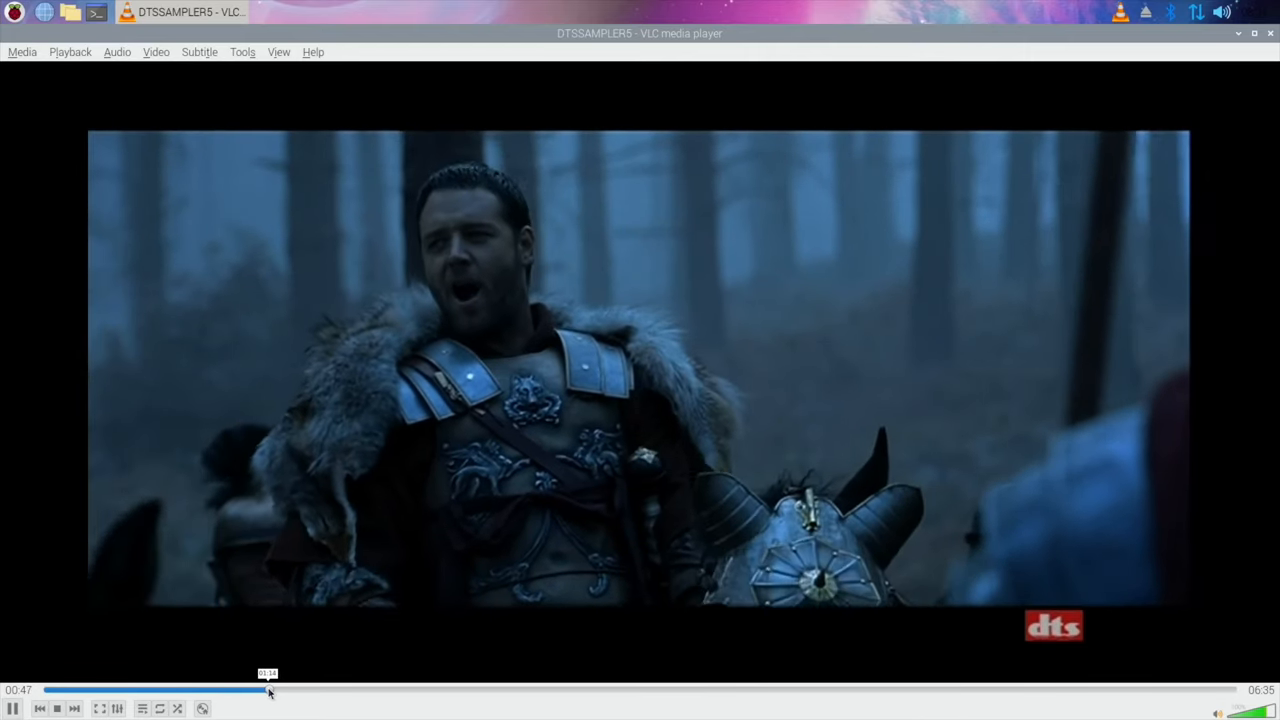
{"action": "left_click", "coordinate": [1254, 33]}
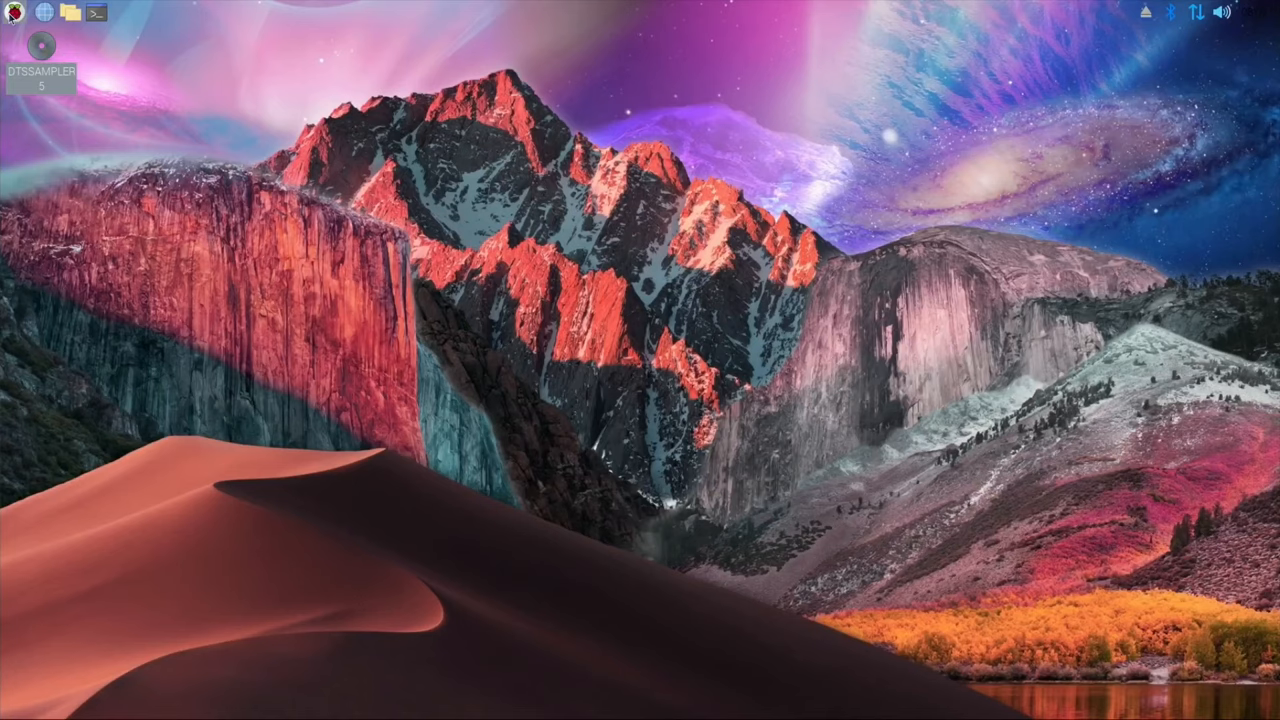
Search Add / Remove Software for 'k3' and tick the K3b burning application
{"action": "left_click", "coordinate": [14, 13]}
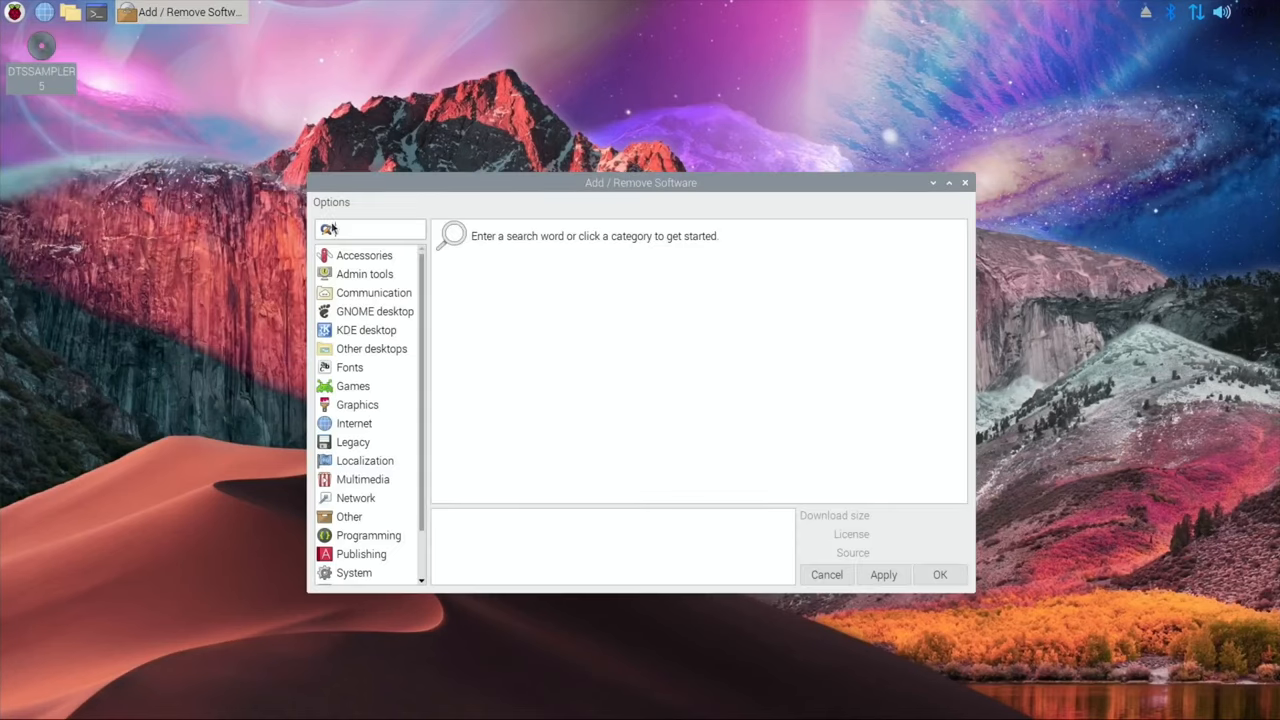
{"action": "type", "text": "k3b"}
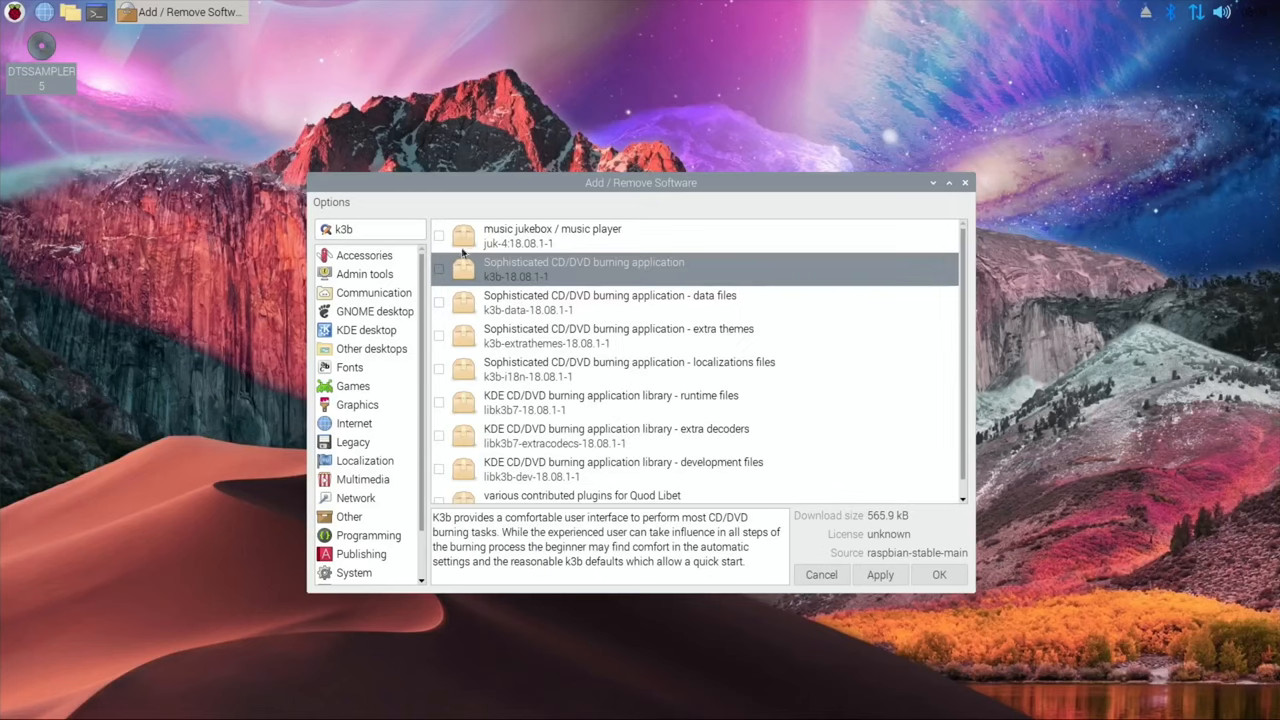
{"action": "left_click", "coordinate": [438, 269]}
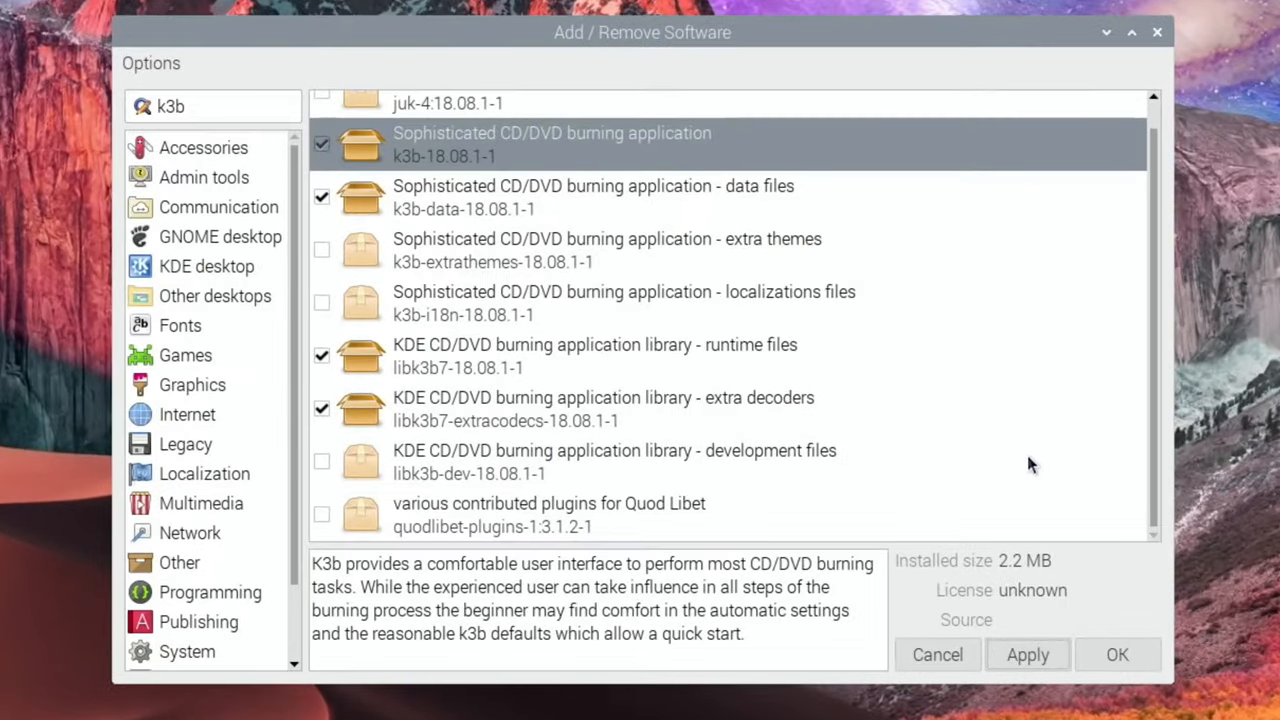
{"action": "mouse_move", "coordinate": [562, 315]}
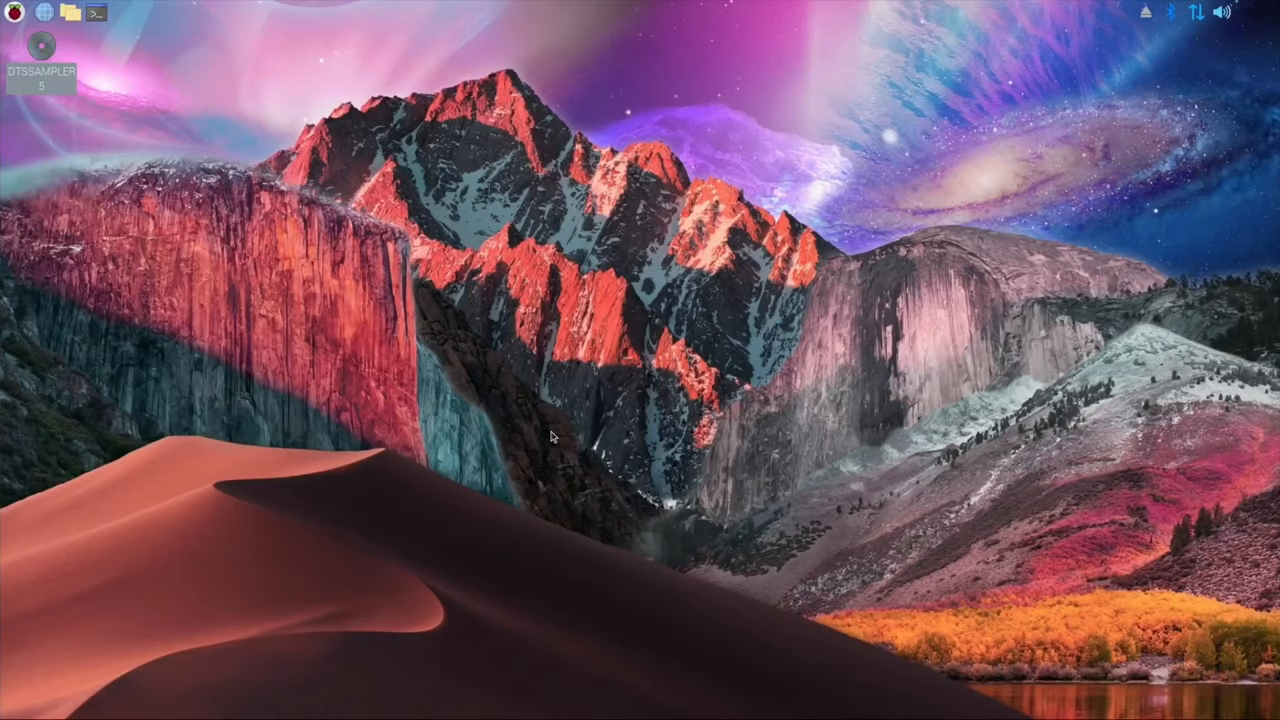
Launch K3b and choose Rip Video DVD from More actions, raising the transcode warning
{"action": "left_click", "coordinate": [13, 12]}
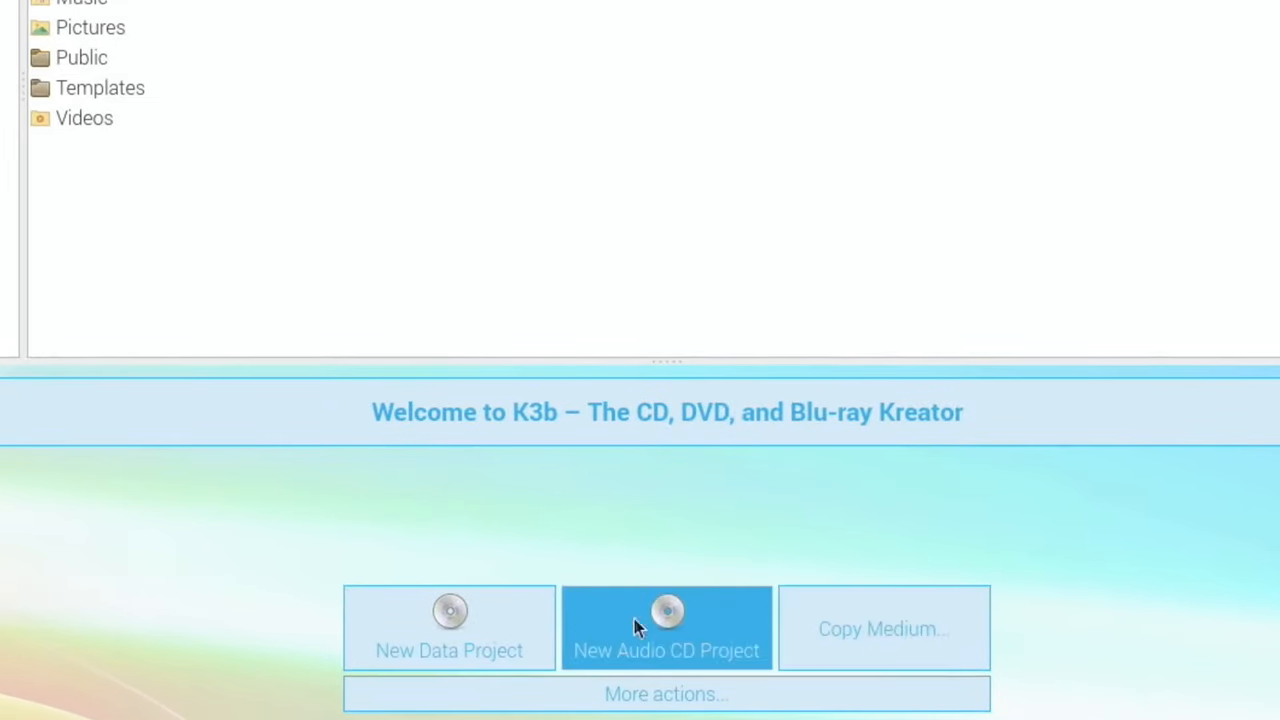
{"action": "mouse_move", "coordinate": [518, 690]}
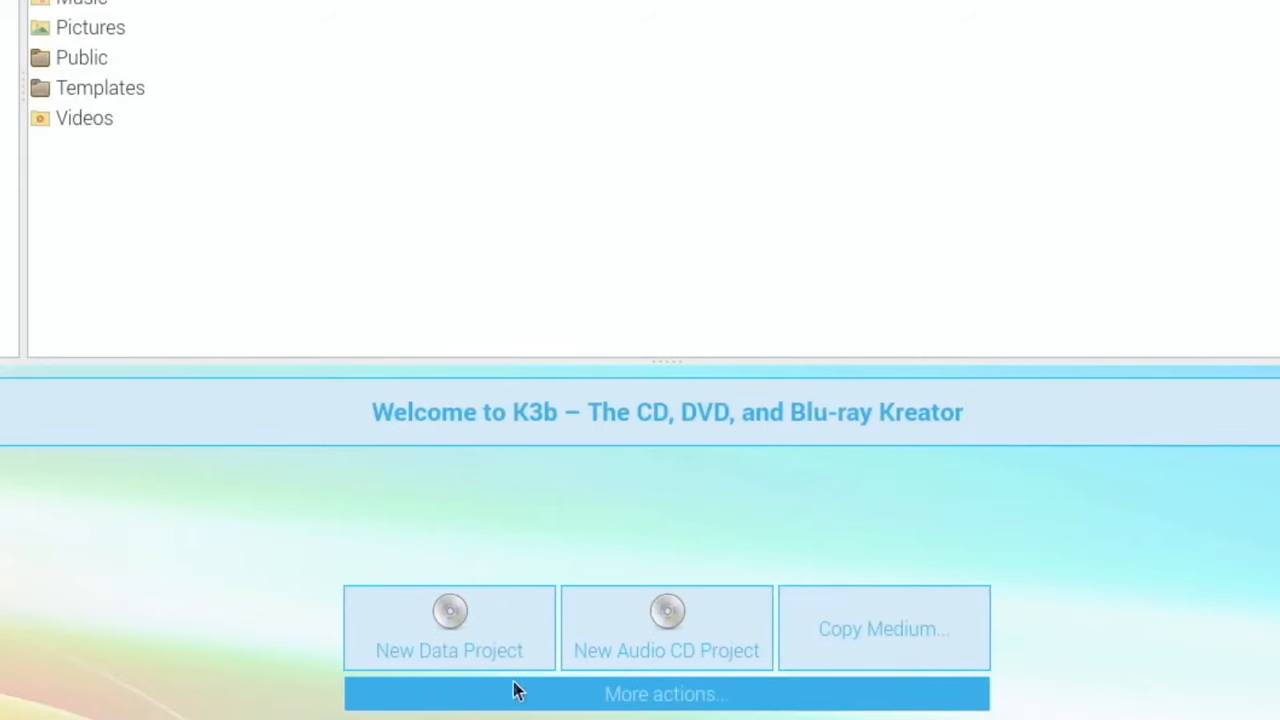
{"action": "left_click", "coordinate": [665, 694]}
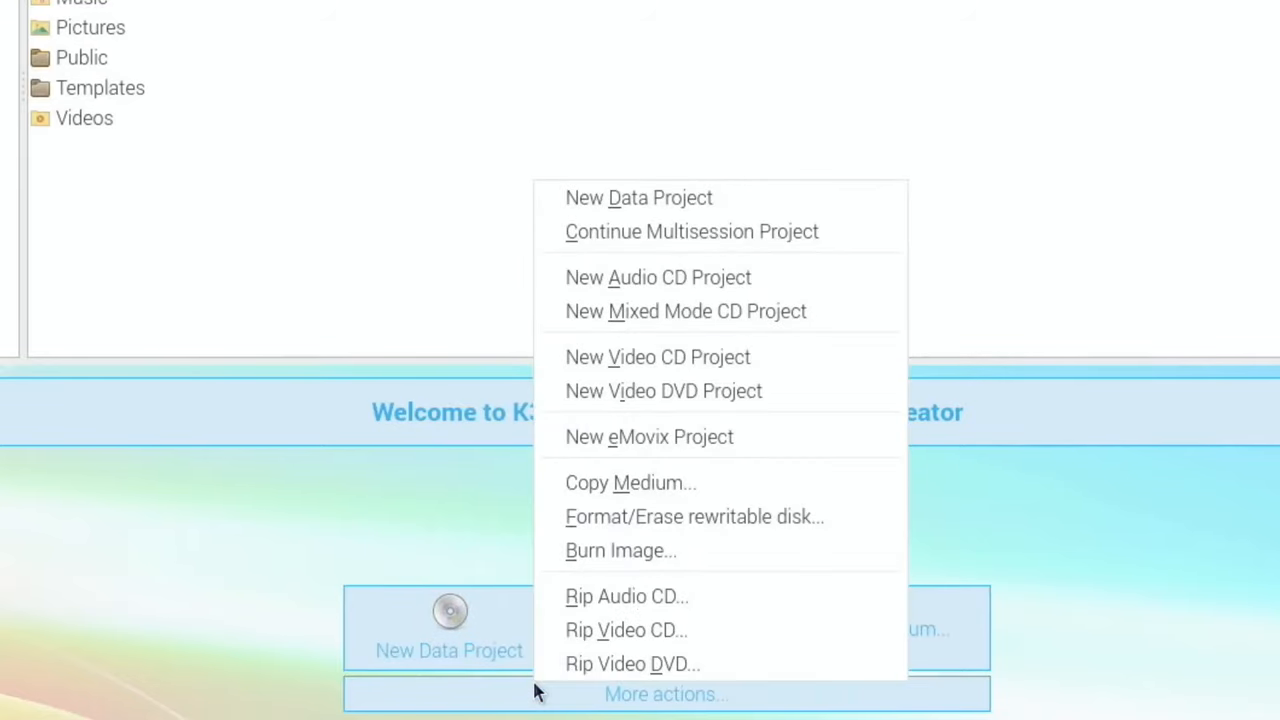
{"action": "mouse_move", "coordinate": [632, 664]}
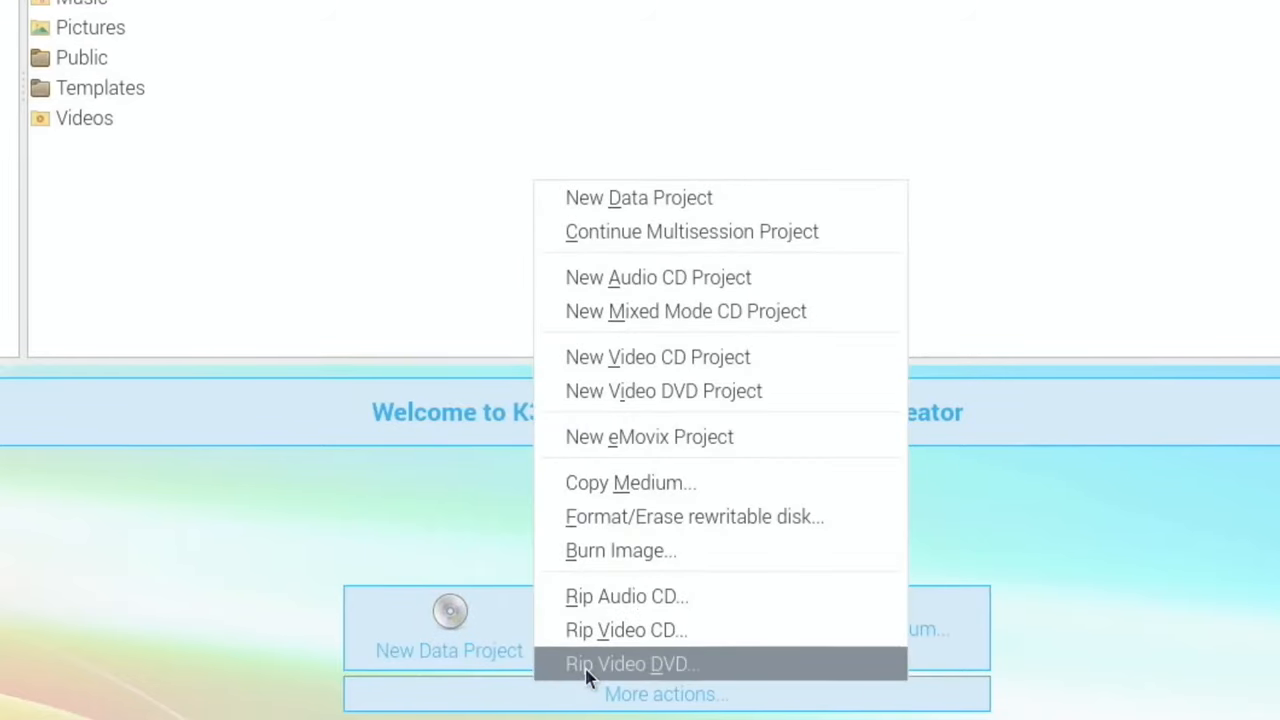
{"action": "left_click", "coordinate": [632, 664]}
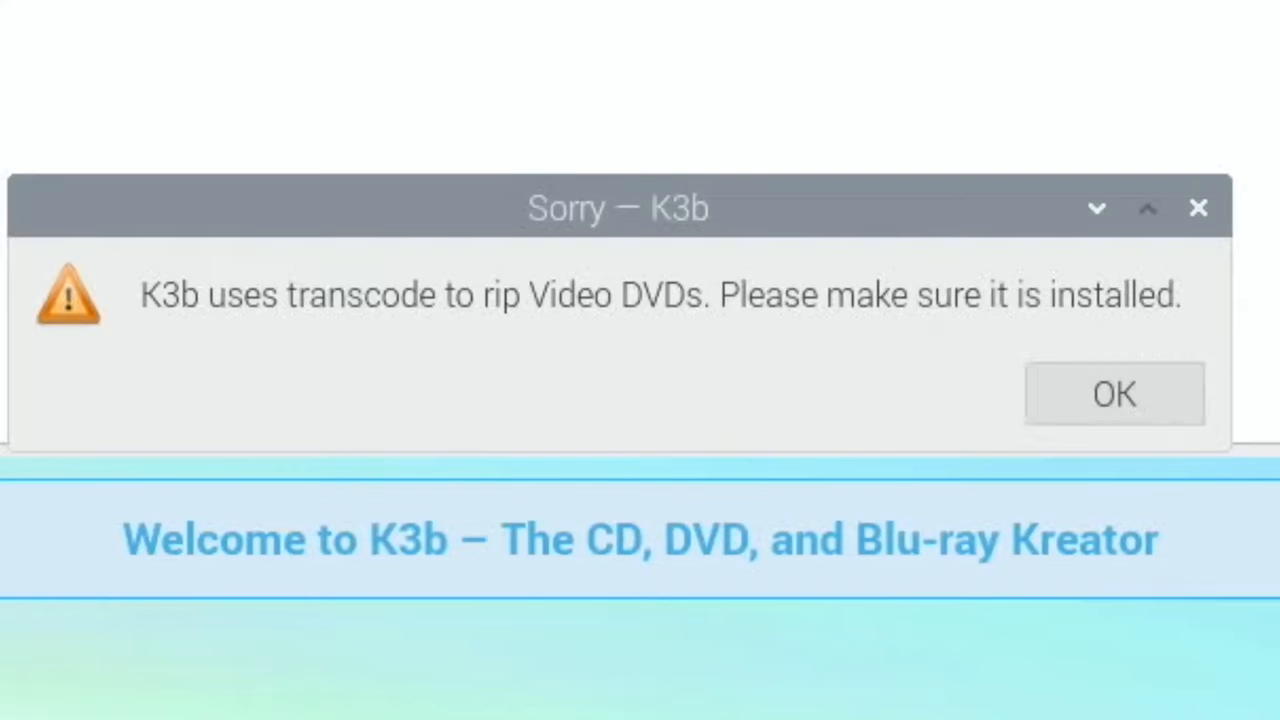
{"action": "mouse_move", "coordinate": [680, 515]}
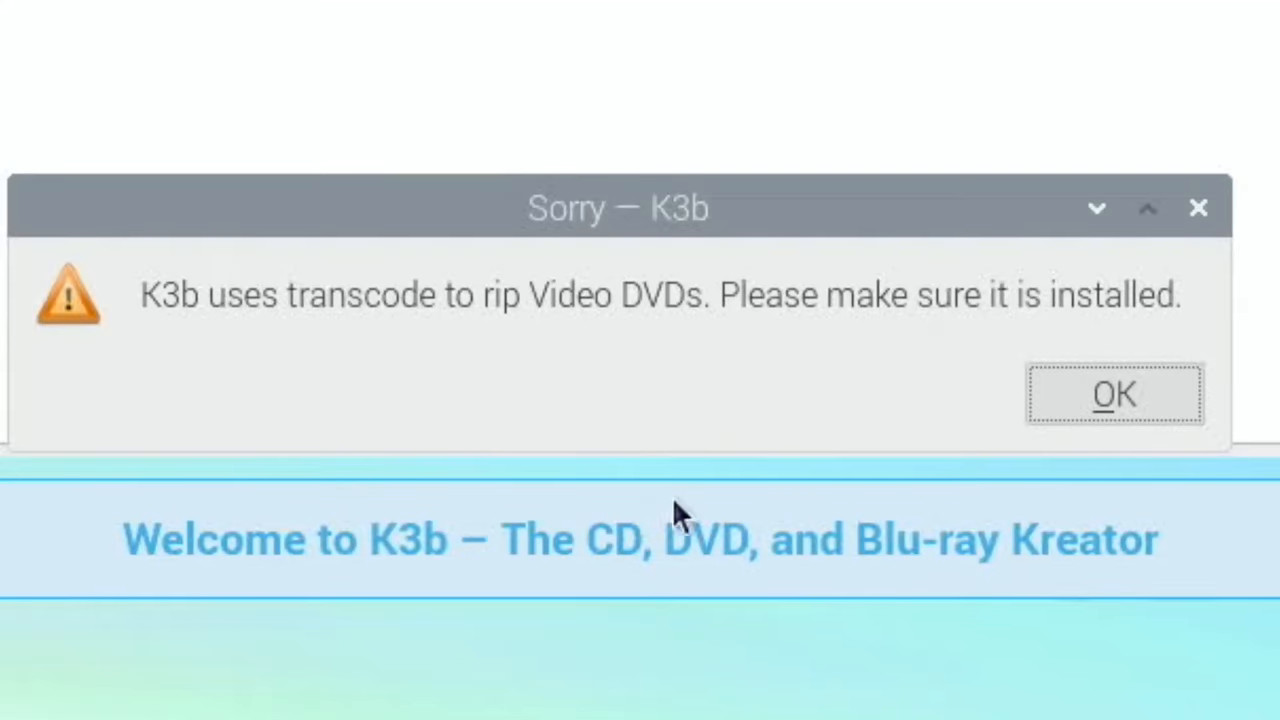
{"action": "mouse_move", "coordinate": [330, 360]}
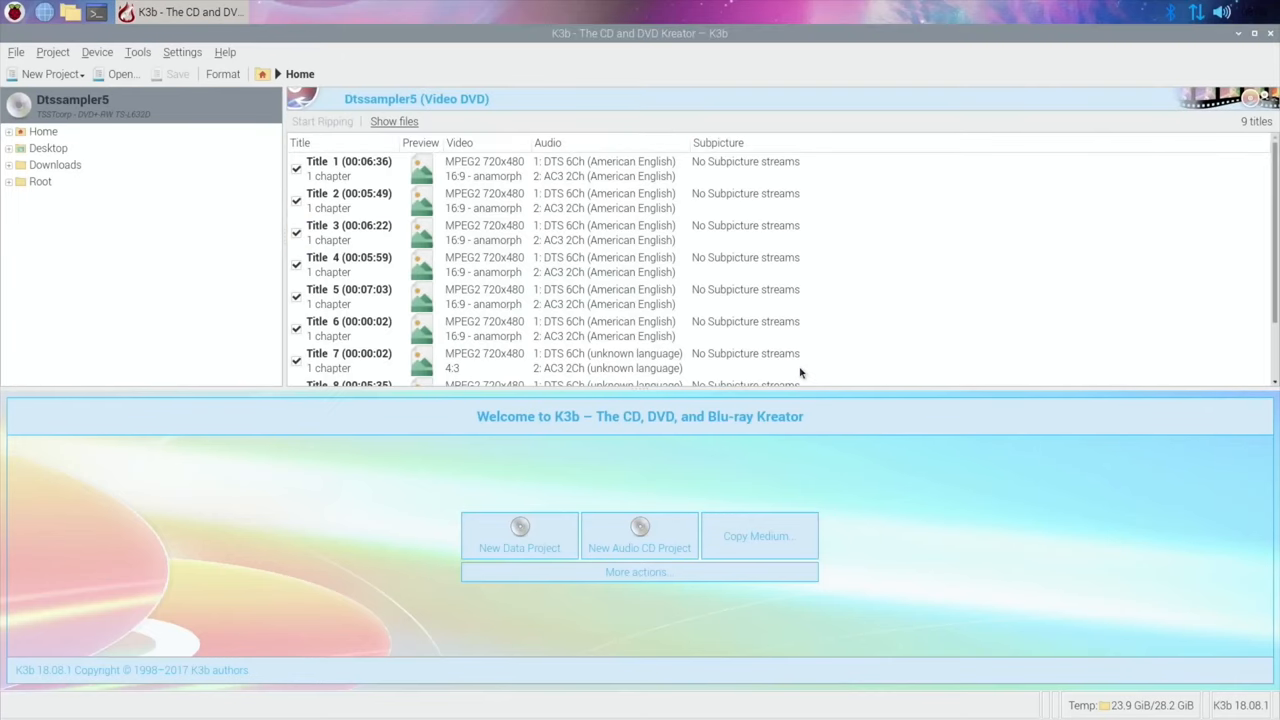
{"action": "mouse_move", "coordinate": [425, 208]}
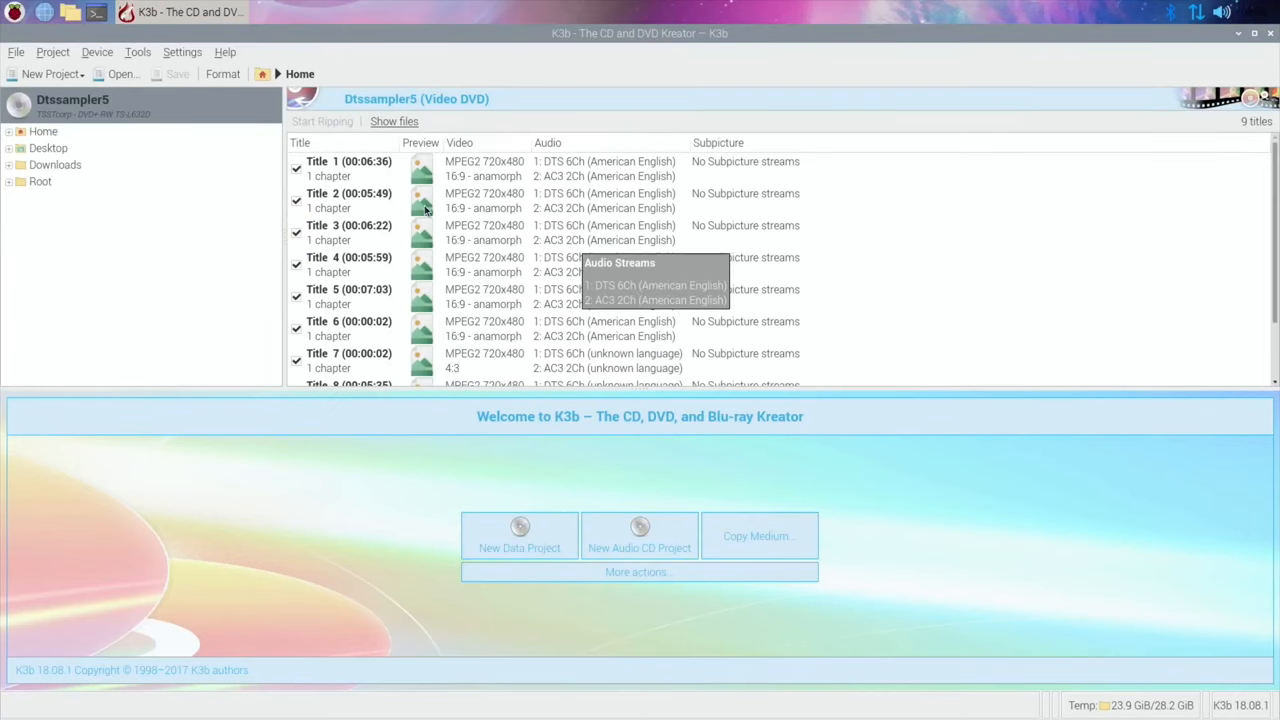
{"action": "mouse_move", "coordinate": [325, 202]}
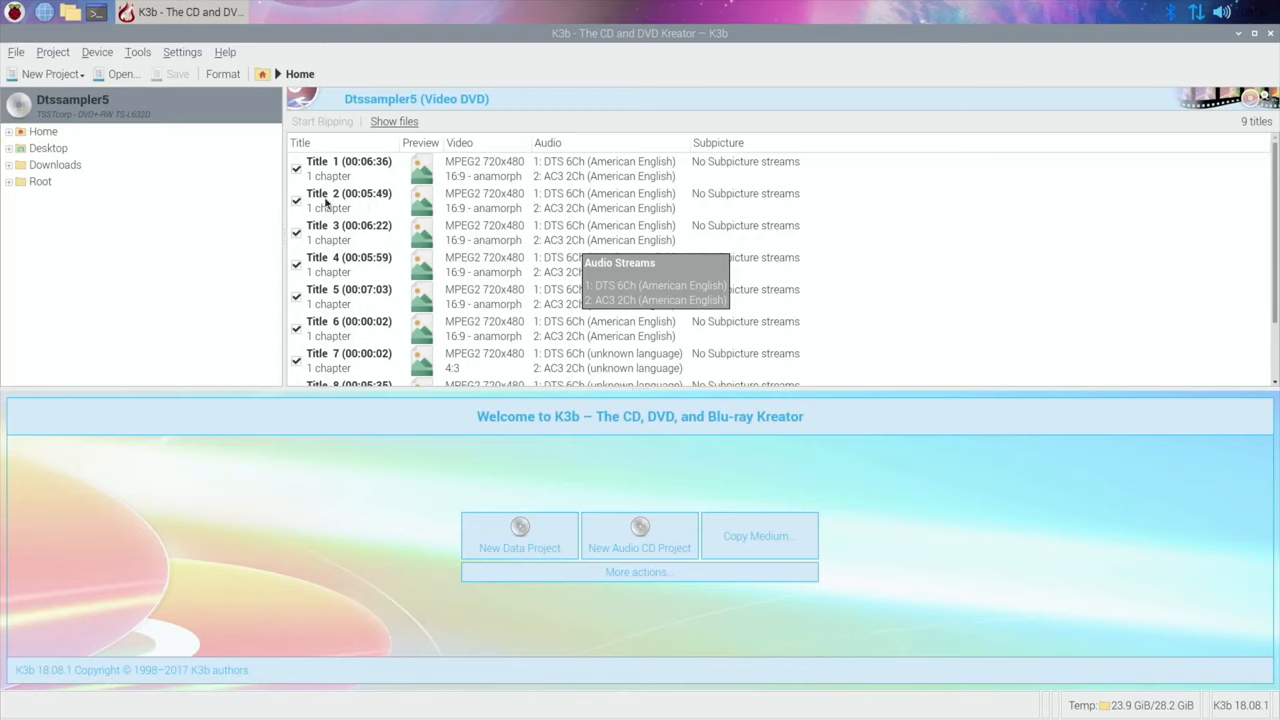
Untick Titles 2, 3 and 9 in K3b's video DVD title list, keeping Title 1
{"action": "left_click", "coordinate": [296, 201]}
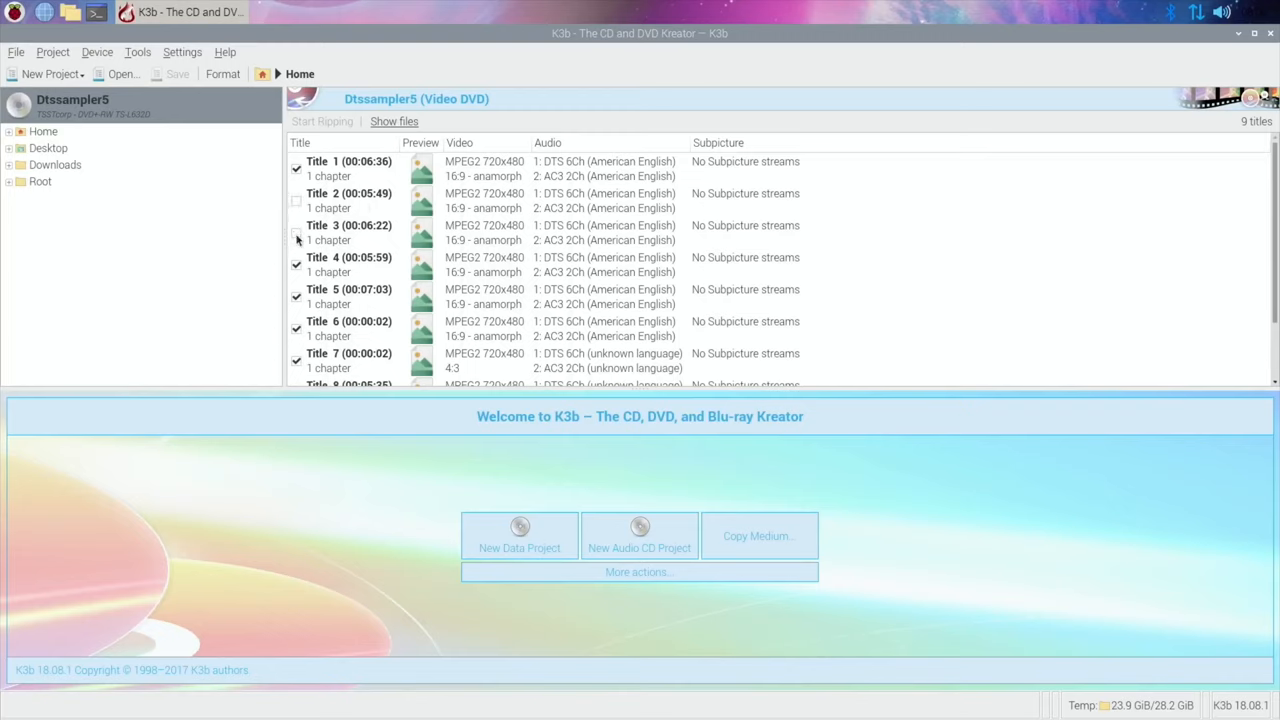
{"action": "left_click", "coordinate": [296, 264]}
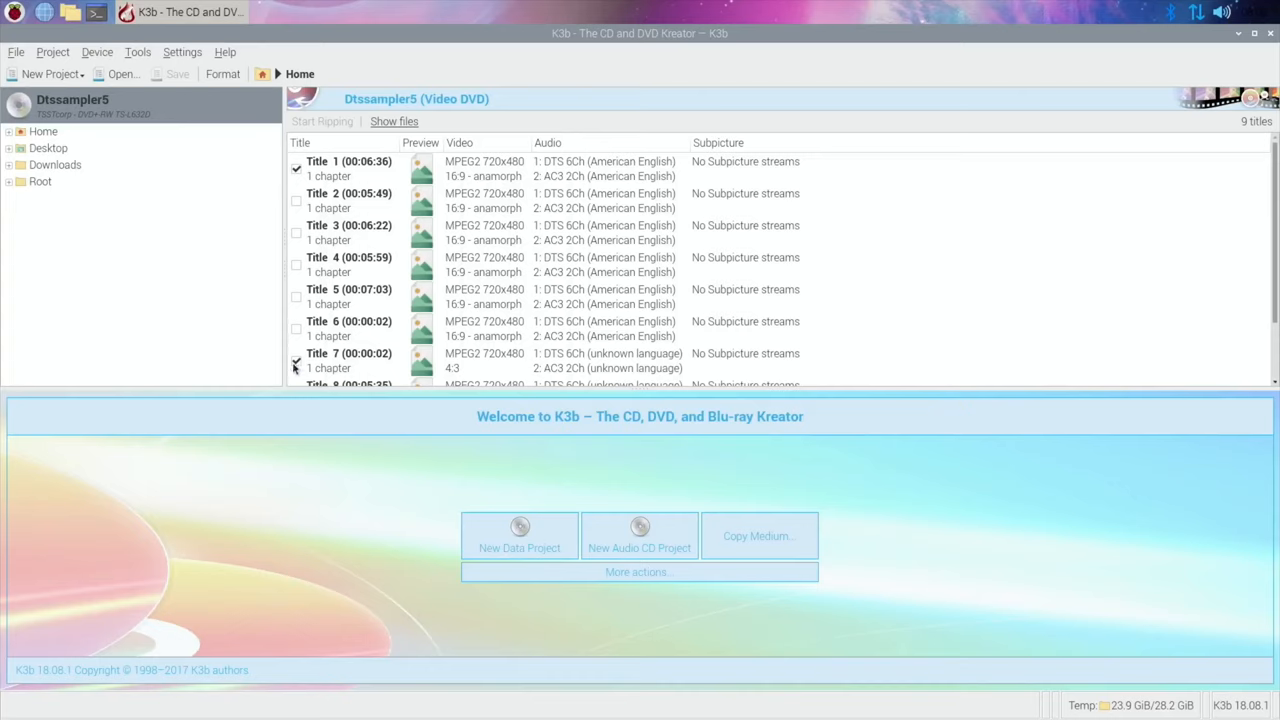
{"action": "scroll", "scroll_direction": "down", "scroll_amount": 3}
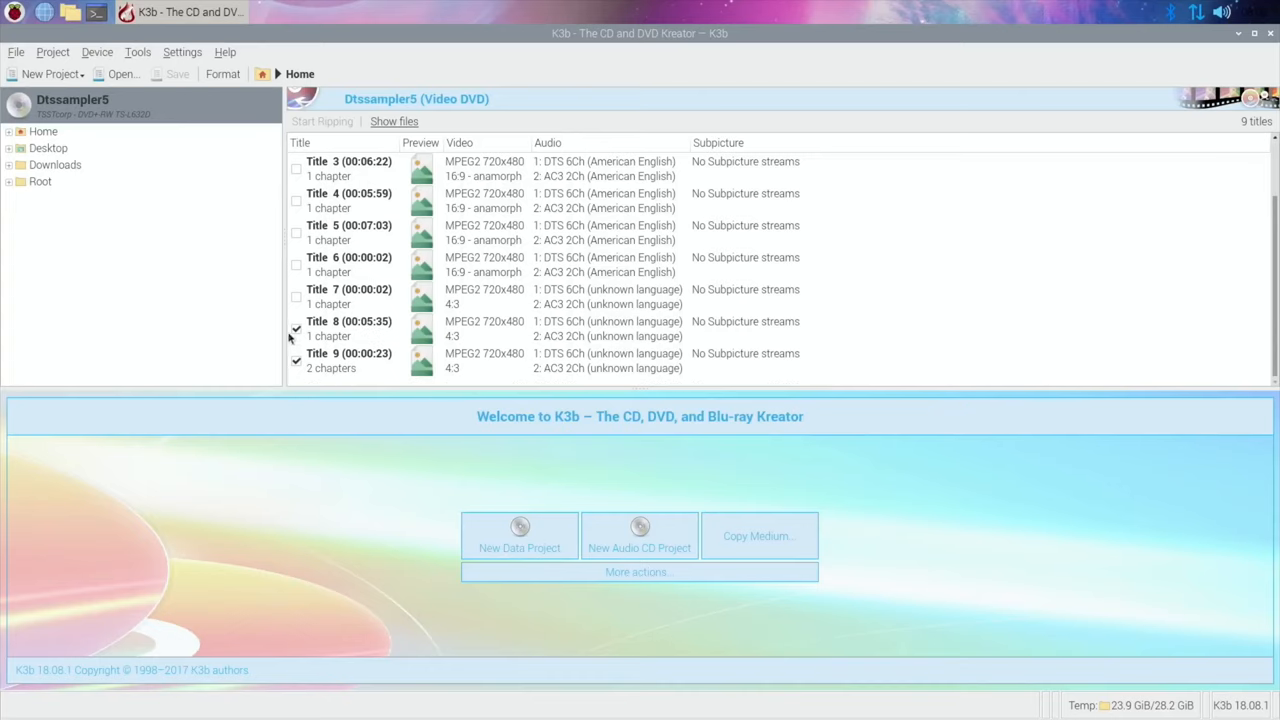
{"action": "left_click", "coordinate": [296, 329]}
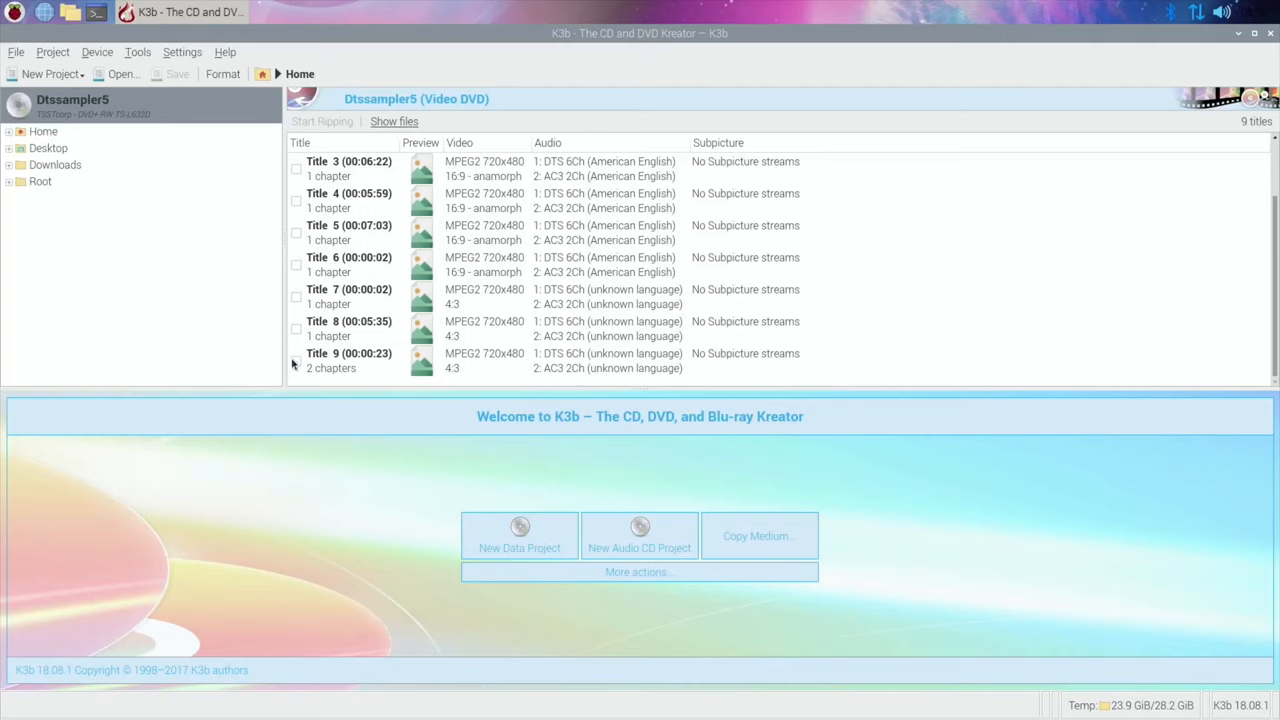
{"action": "scroll", "scroll_direction": "up", "scroll_amount": 3}
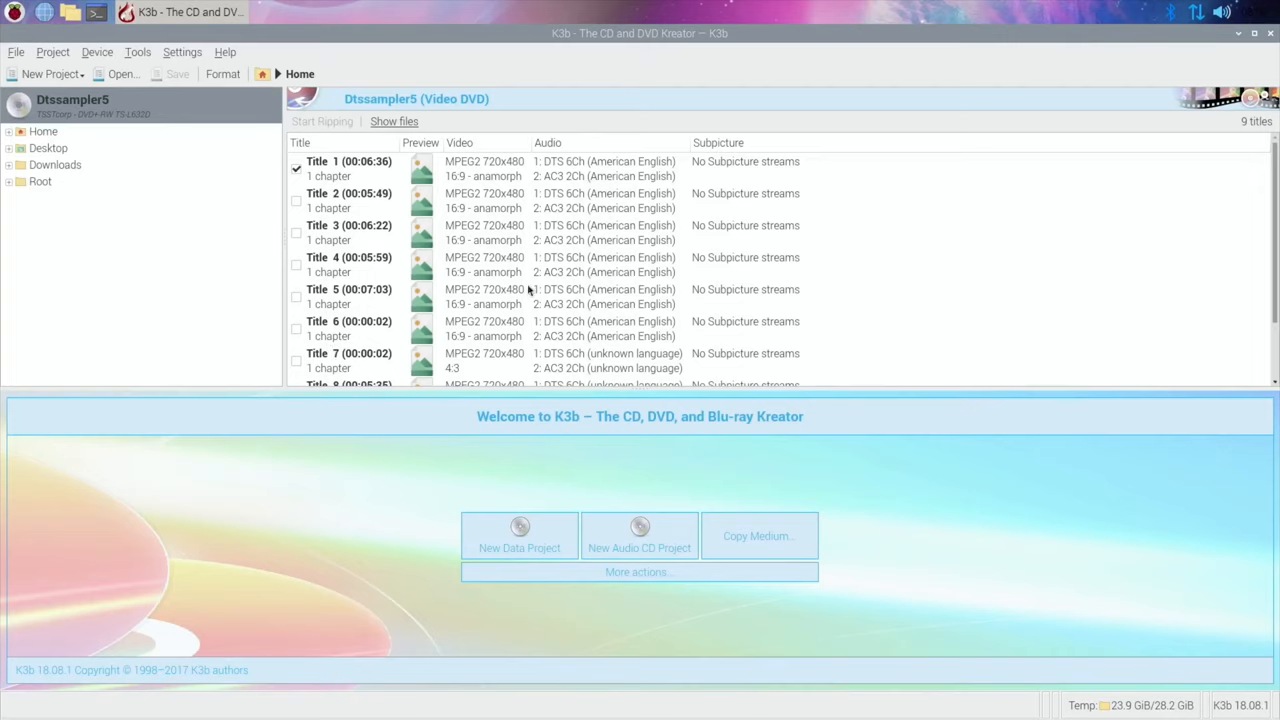
{"action": "mouse_move", "coordinate": [492, 228]}
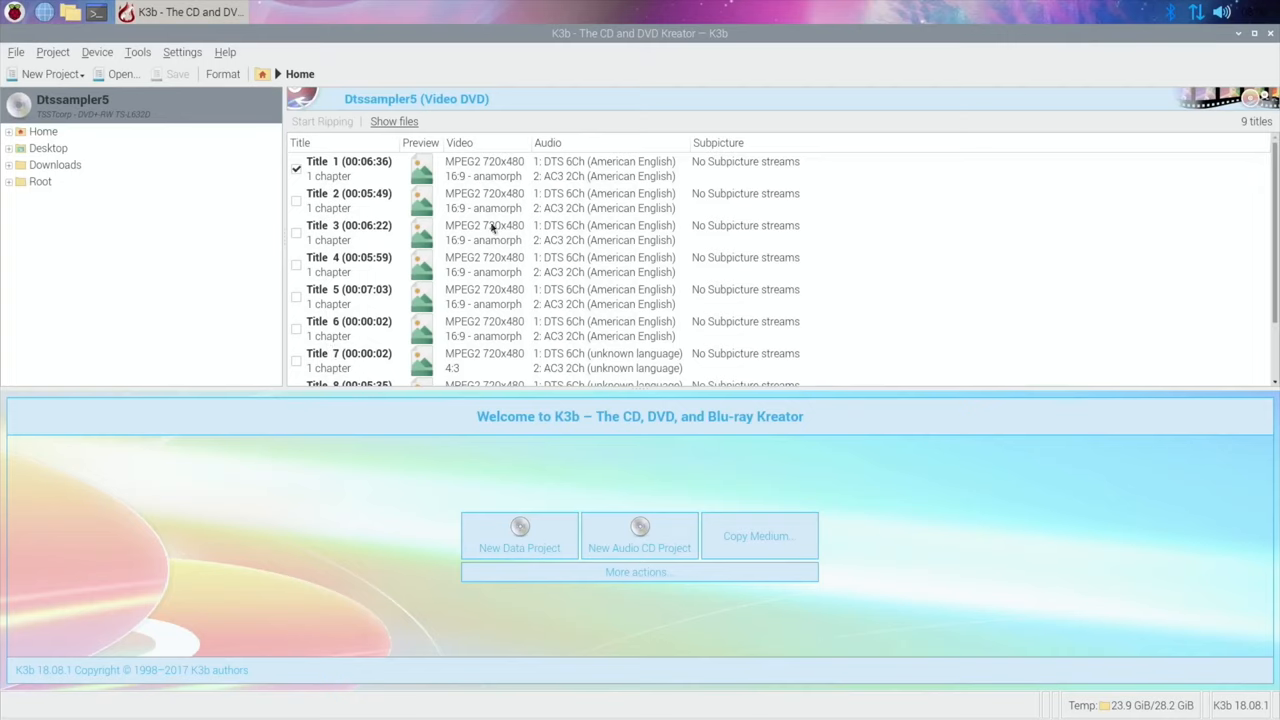
{"action": "mouse_move", "coordinate": [200, 203]}
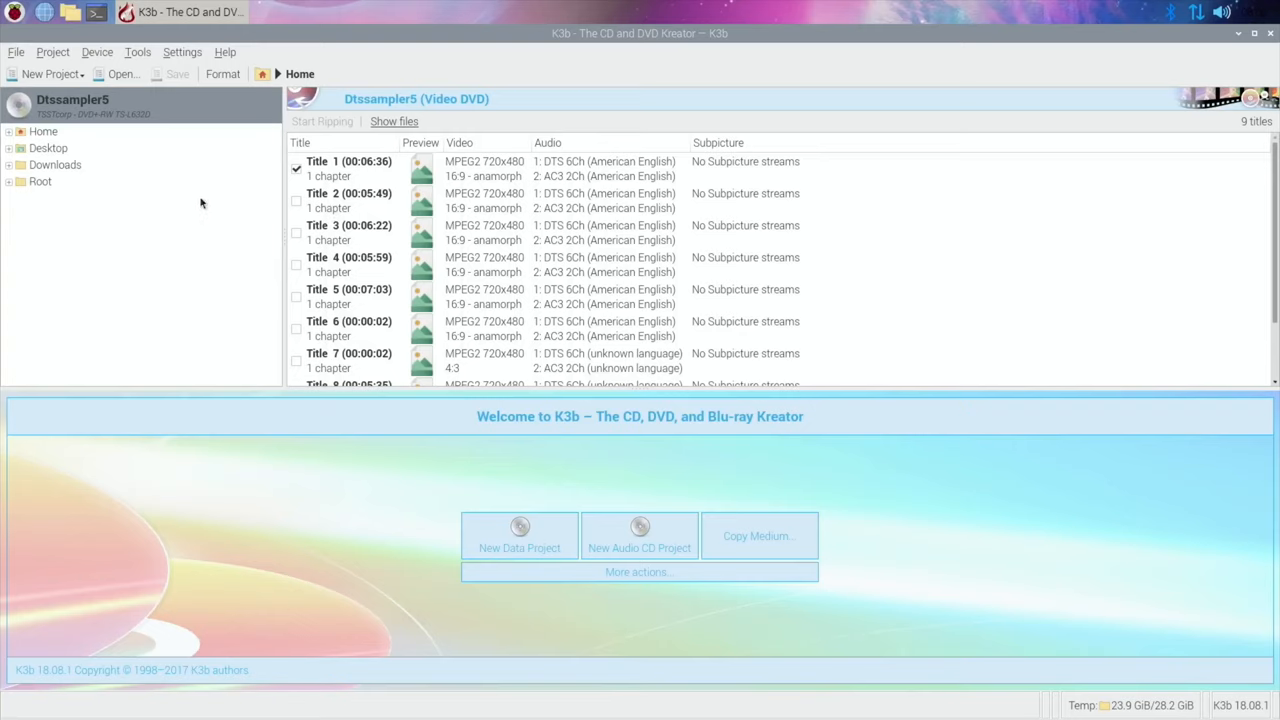
{"action": "mouse_move", "coordinate": [581, 183]}
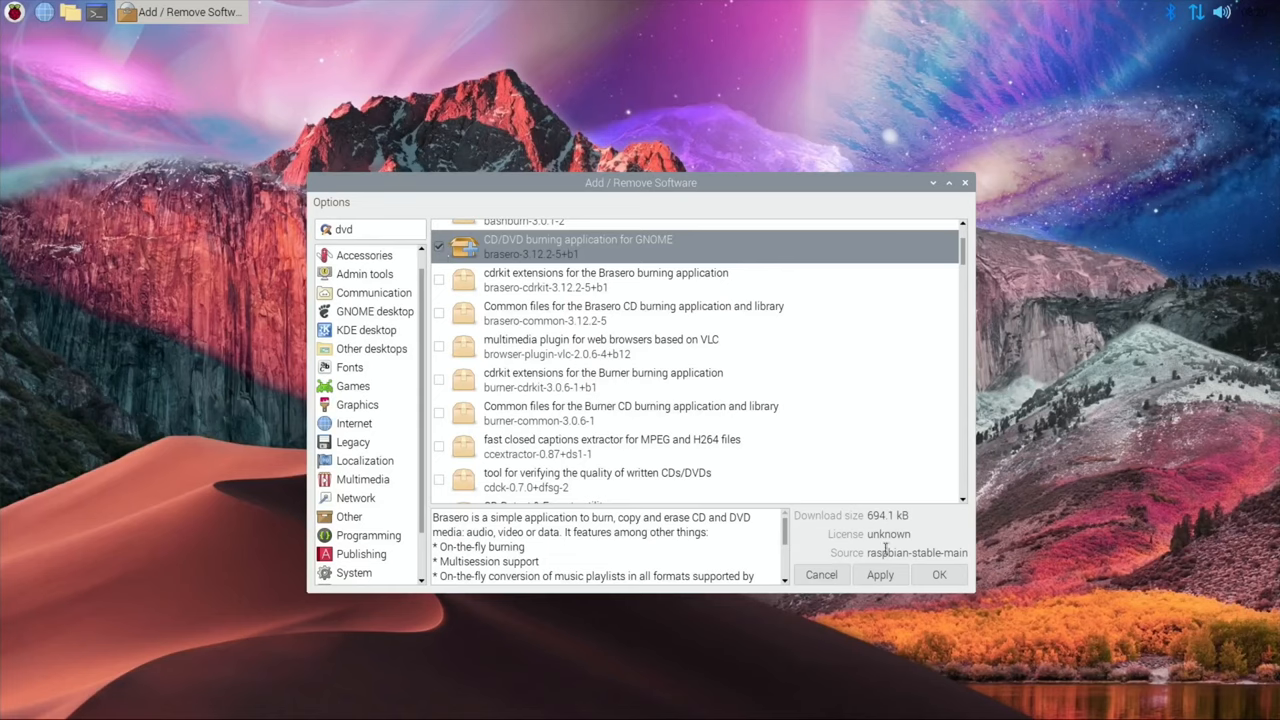
Confirm installing the brasero package with OK, closing the package manager
{"action": "left_click", "coordinate": [879, 574]}
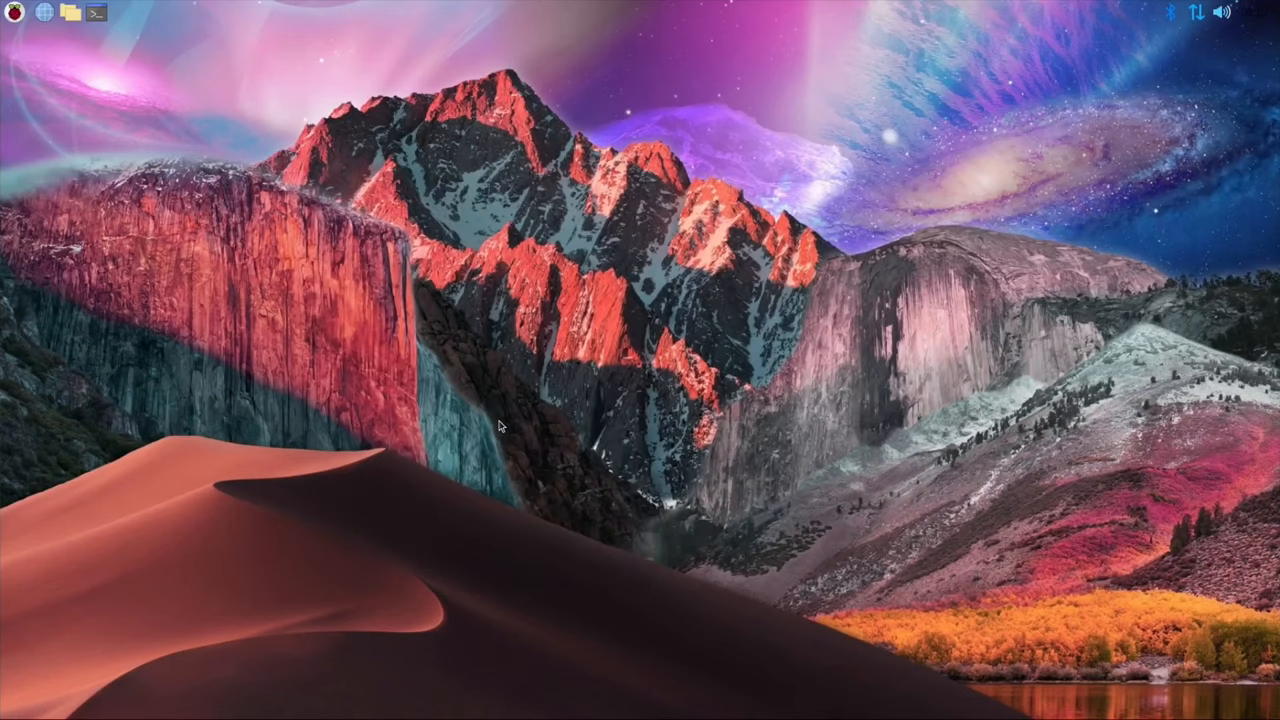
Launch Brasero from the Sound & Video menu to reach its Create a new project screen
{"action": "left_click", "coordinate": [15, 12]}
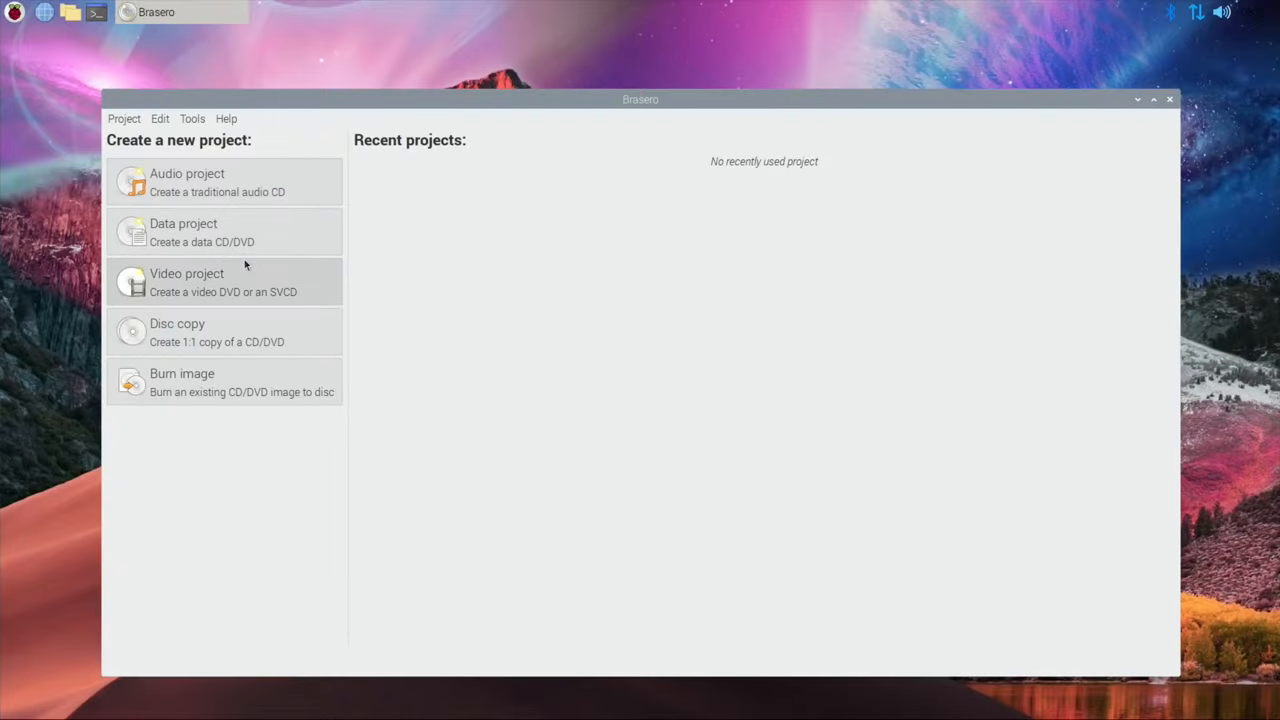
{"action": "mouse_move", "coordinate": [260, 330]}
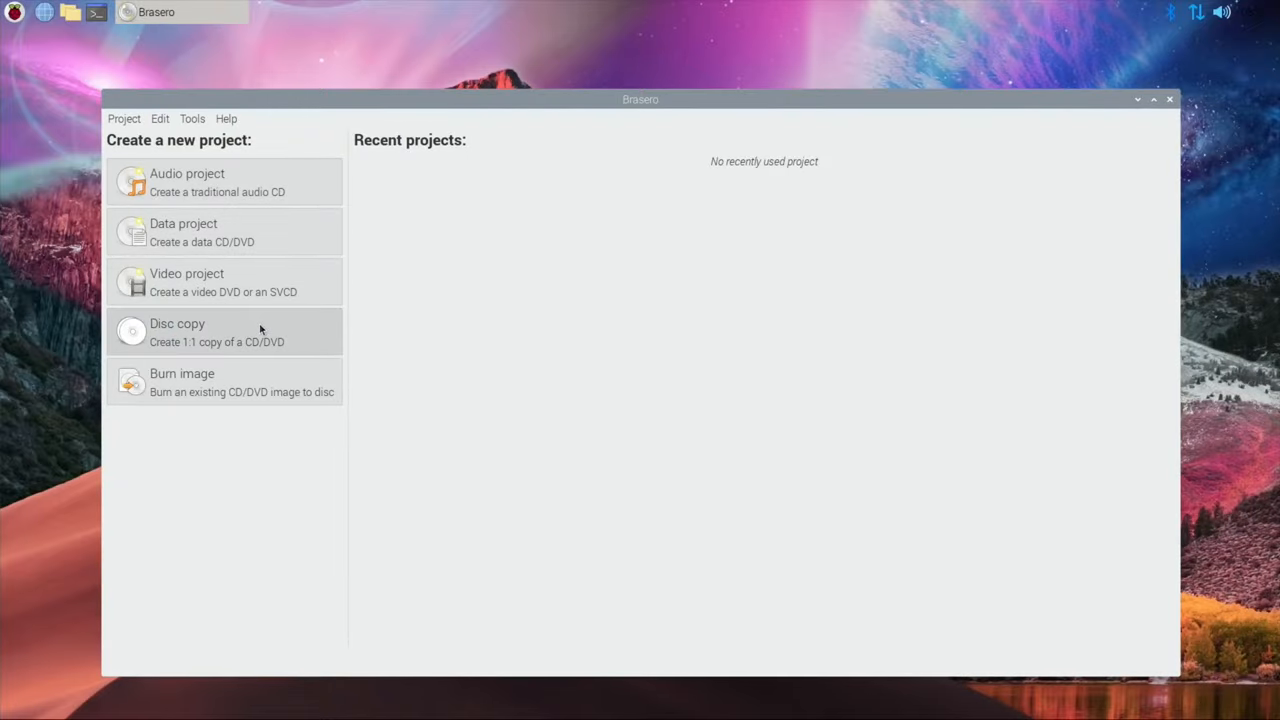
{"action": "mouse_move", "coordinate": [238, 360]}
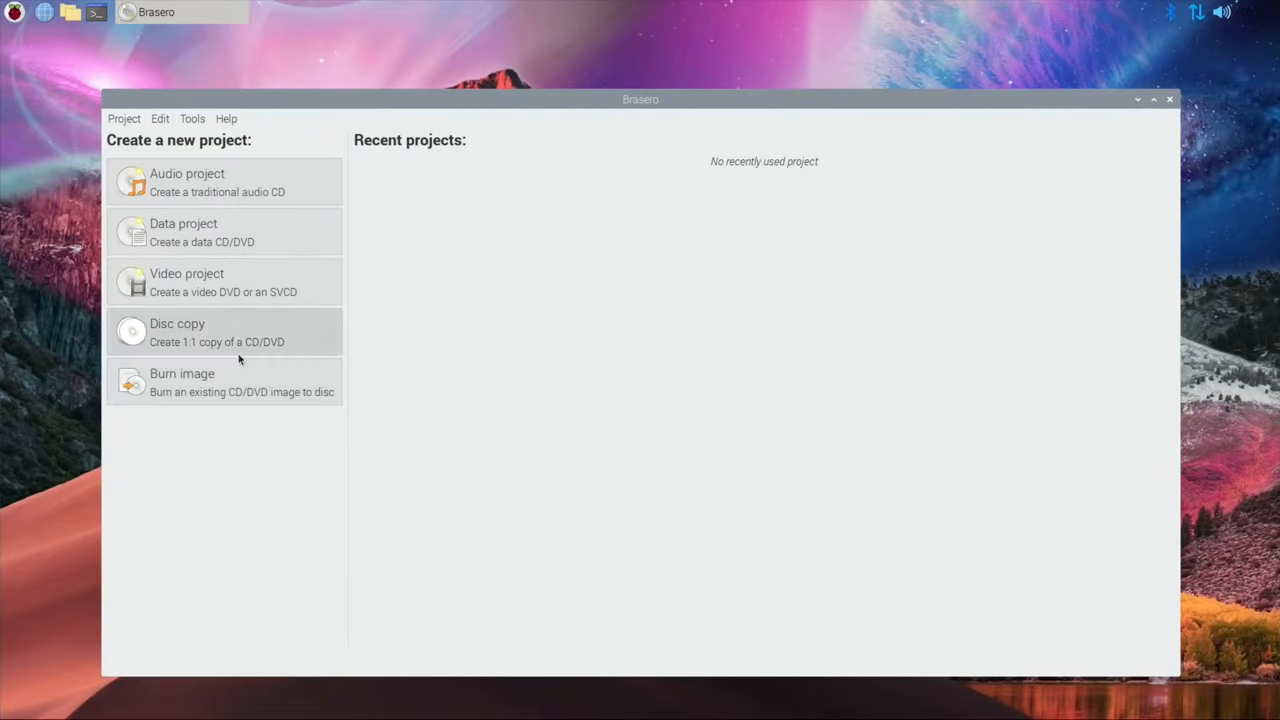
{"action": "left_click", "coordinate": [225, 332]}
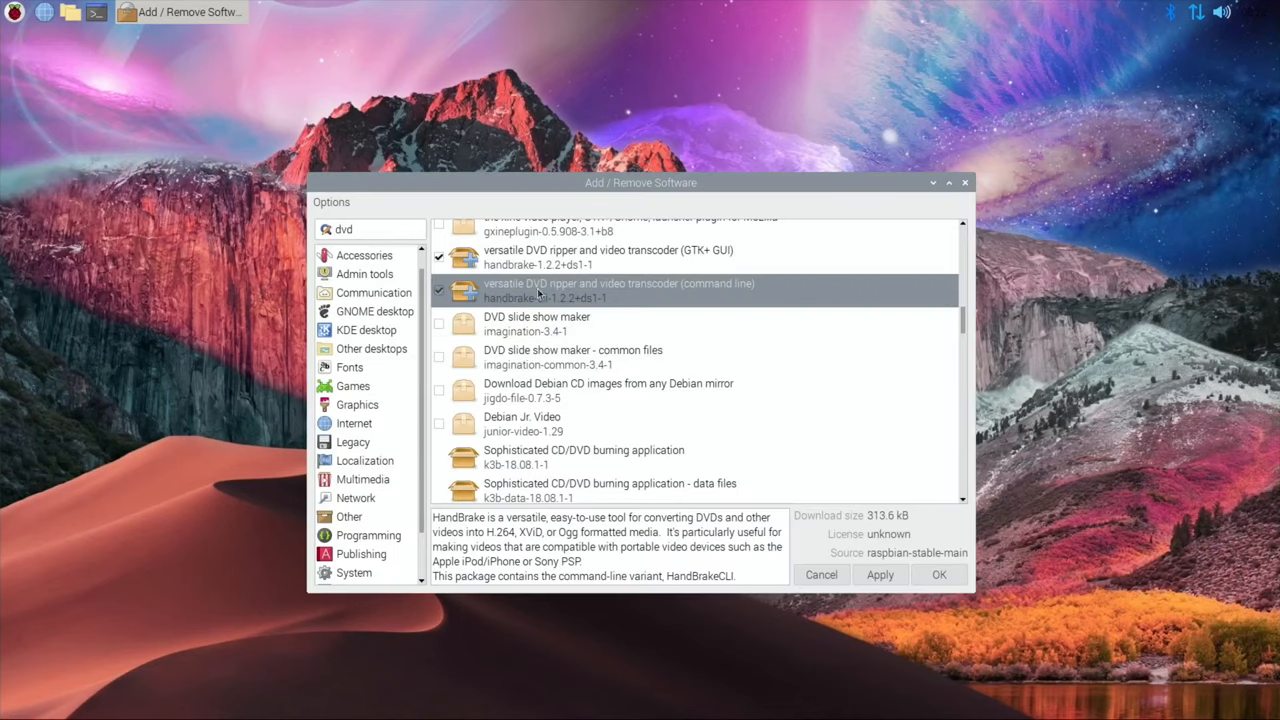
{"action": "mouse_move", "coordinate": [879, 574]}
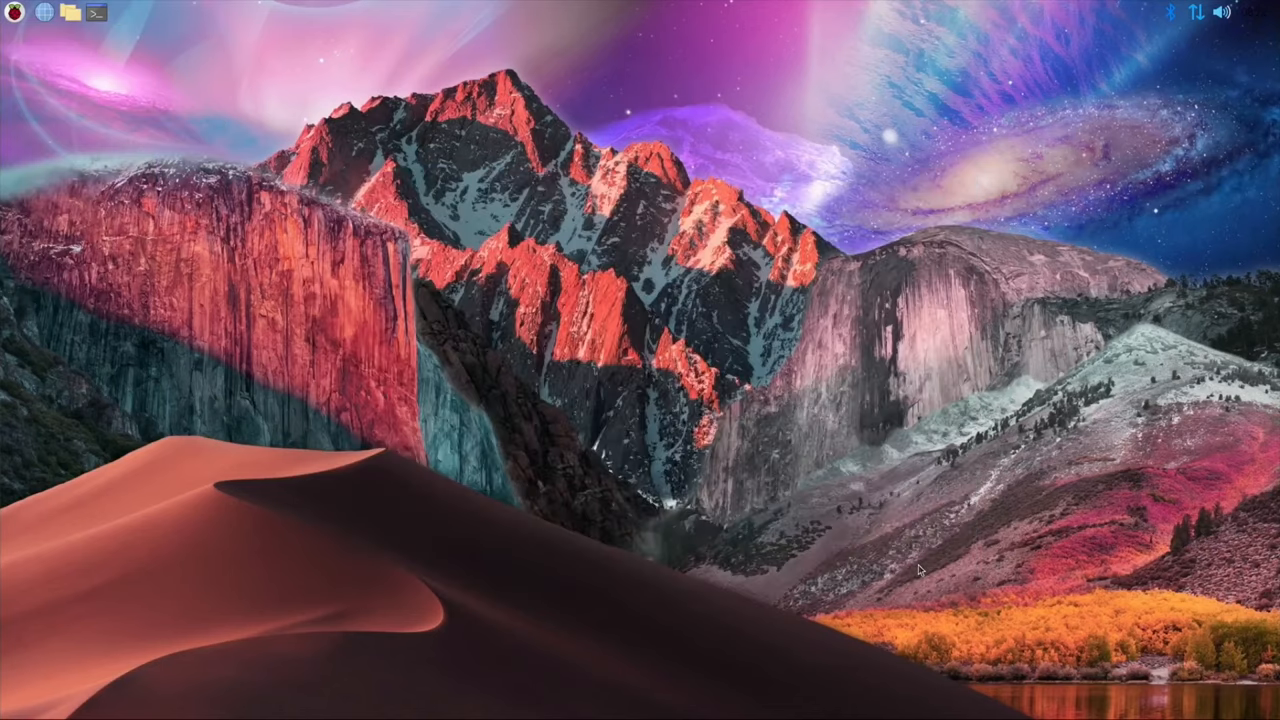
Launch the newly installed HandBrake from the Sound & Video menu
{"action": "left_click", "coordinate": [15, 13]}
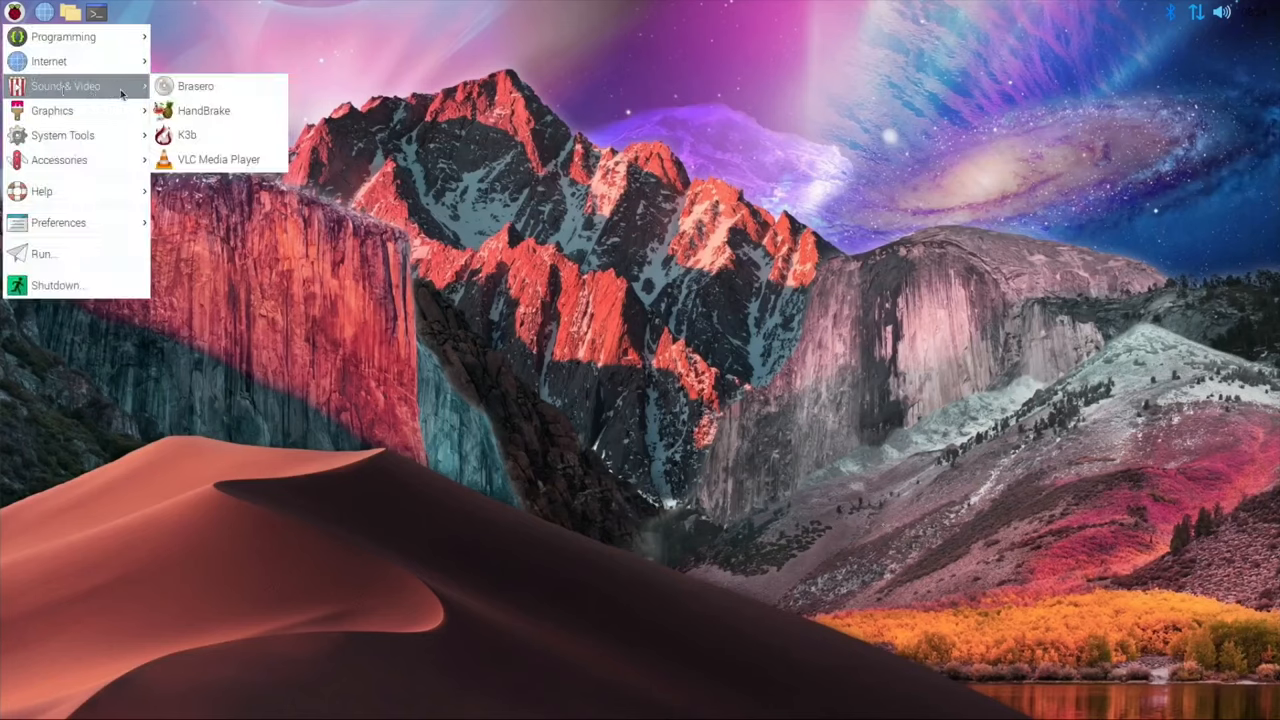
{"action": "left_click", "coordinate": [203, 110]}
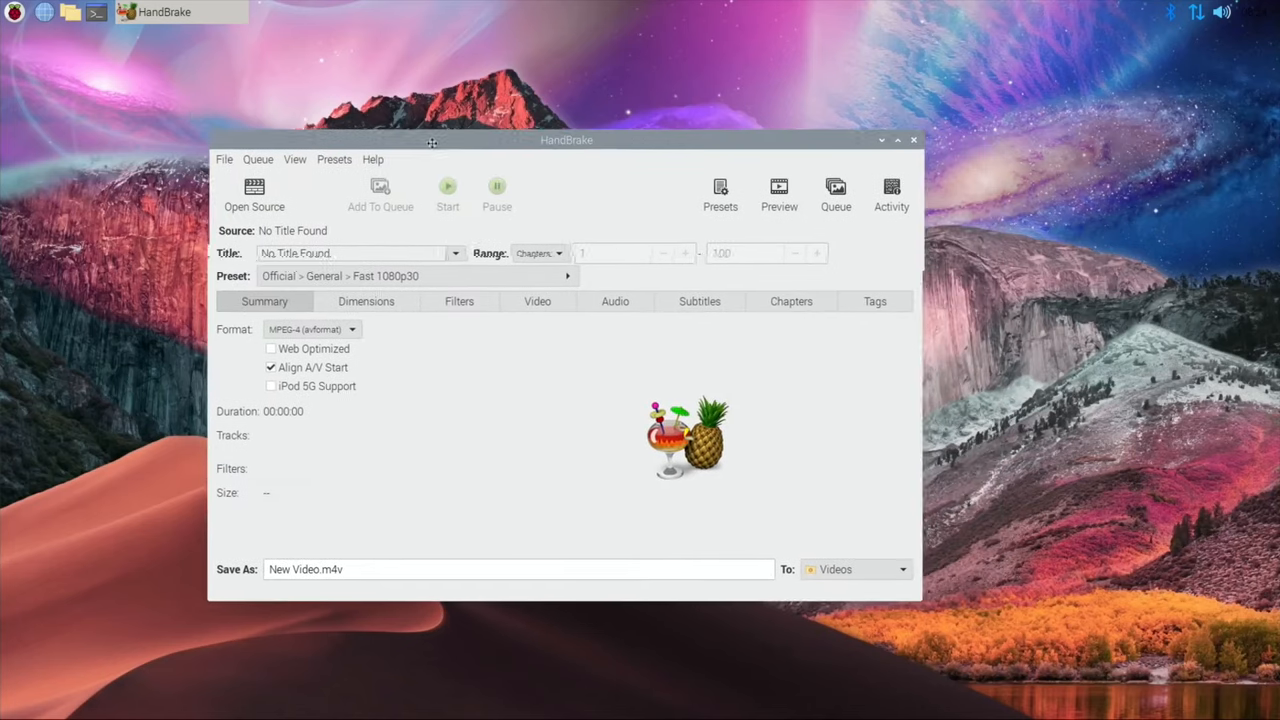
Move the HandBrake window left and open the DTSSAMPLER5 disc as the source
{"action": "left_click_drag", "start_coordinate": [567, 139], "coordinate": [521, 135]}
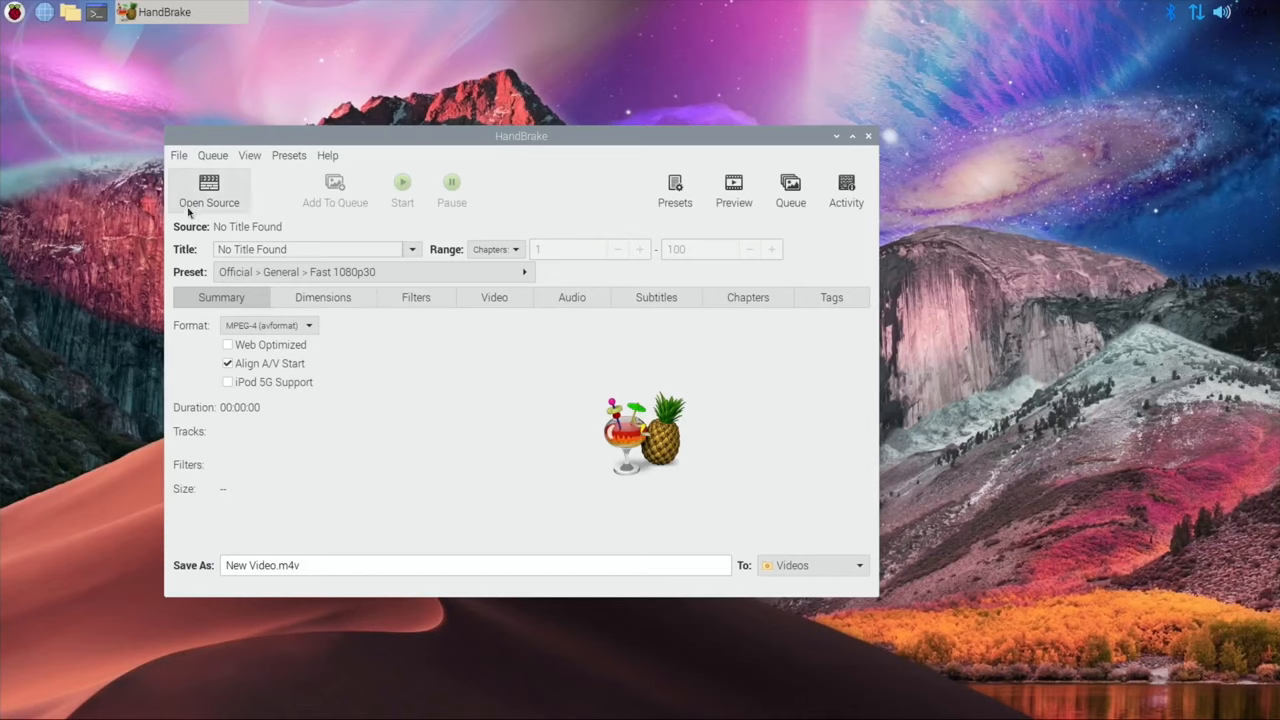
{"action": "left_click", "coordinate": [209, 190]}
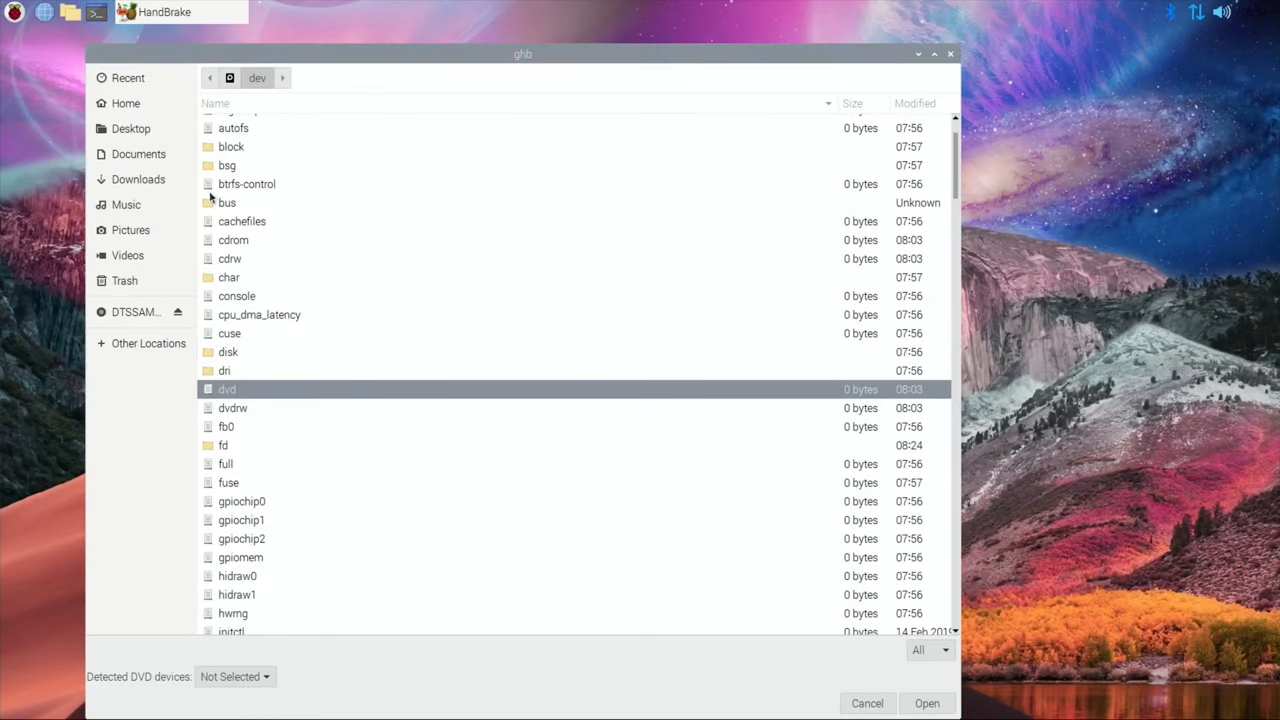
{"action": "left_click", "coordinate": [135, 311]}
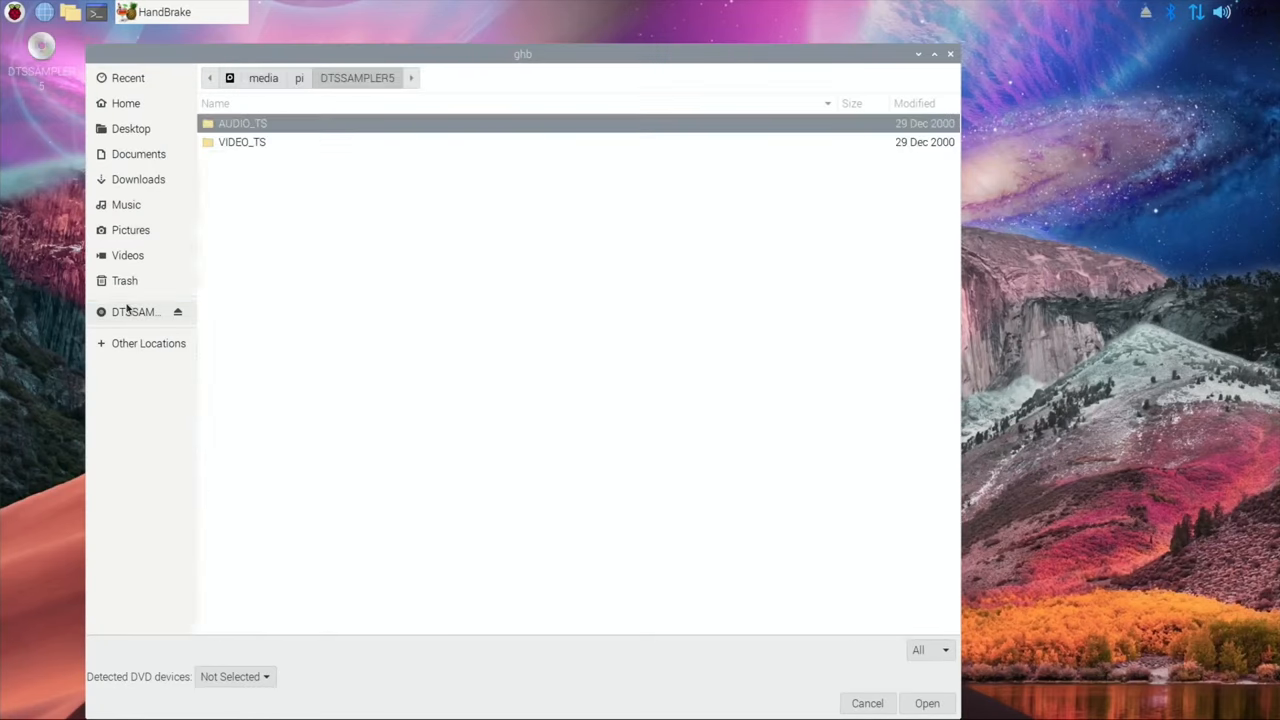
{"action": "mouse_move", "coordinate": [687, 462]}
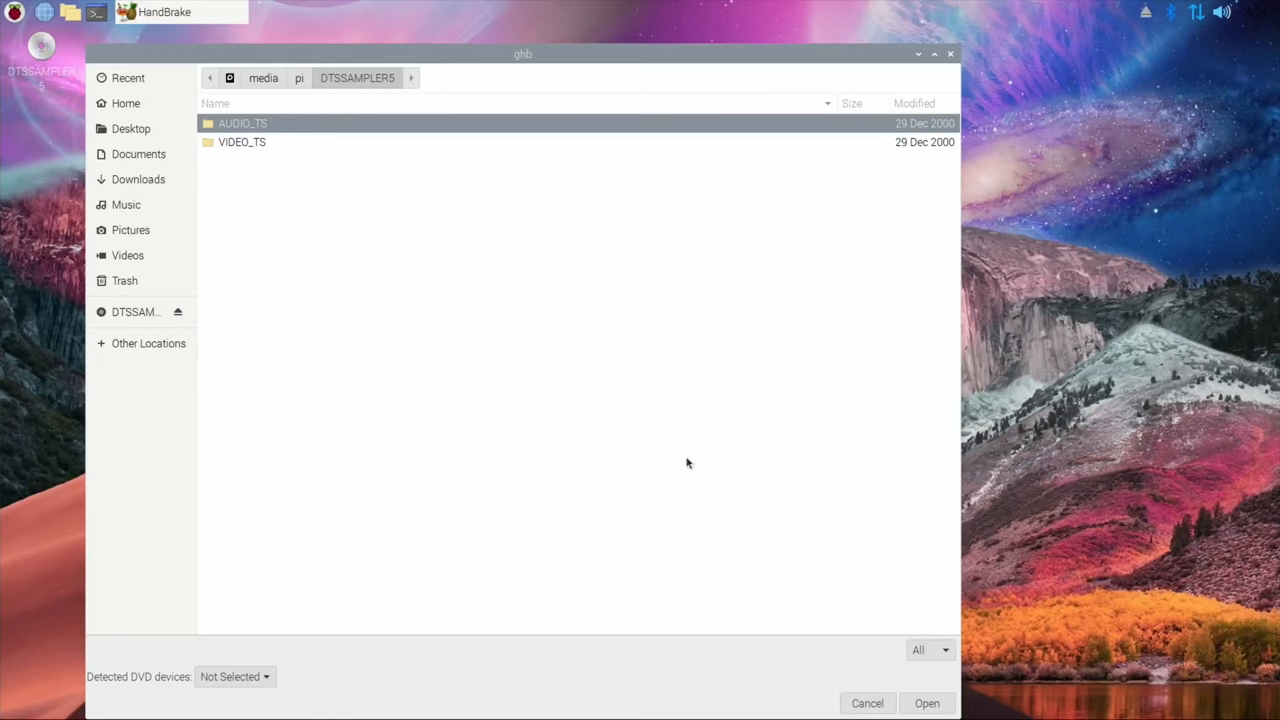
{"action": "left_click", "coordinate": [242, 141]}
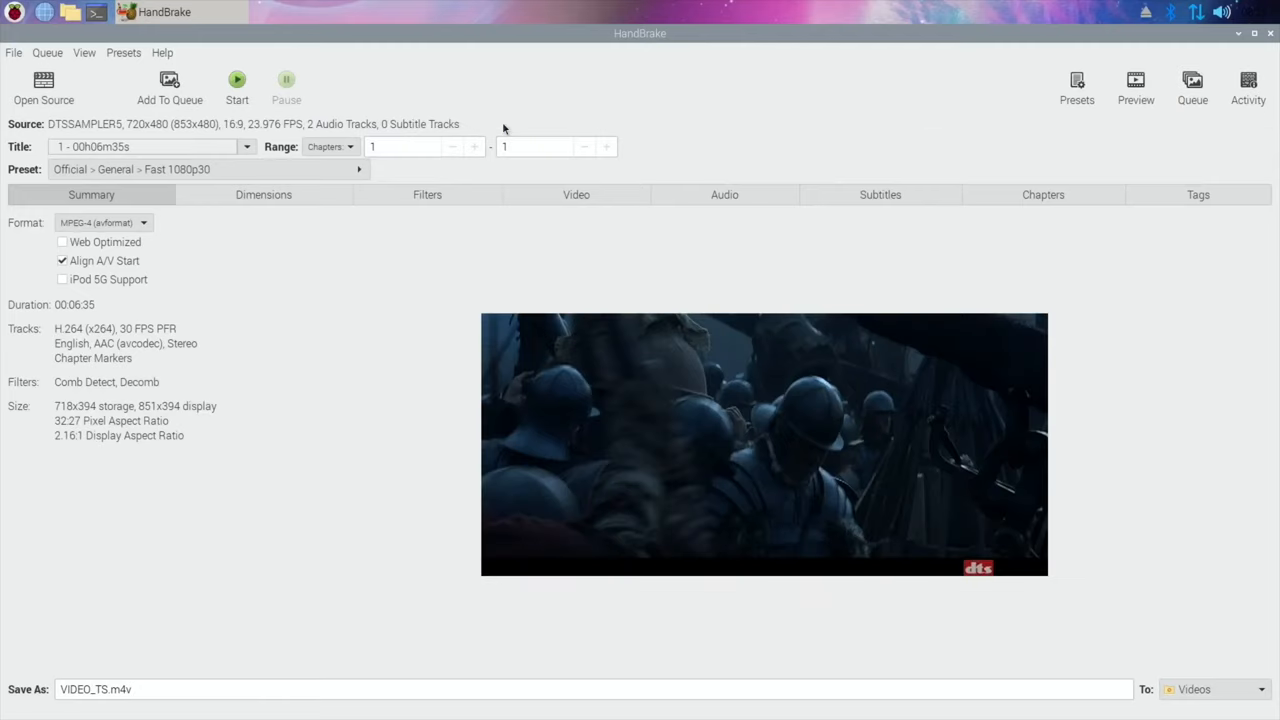
{"action": "mouse_move", "coordinate": [363, 233]}
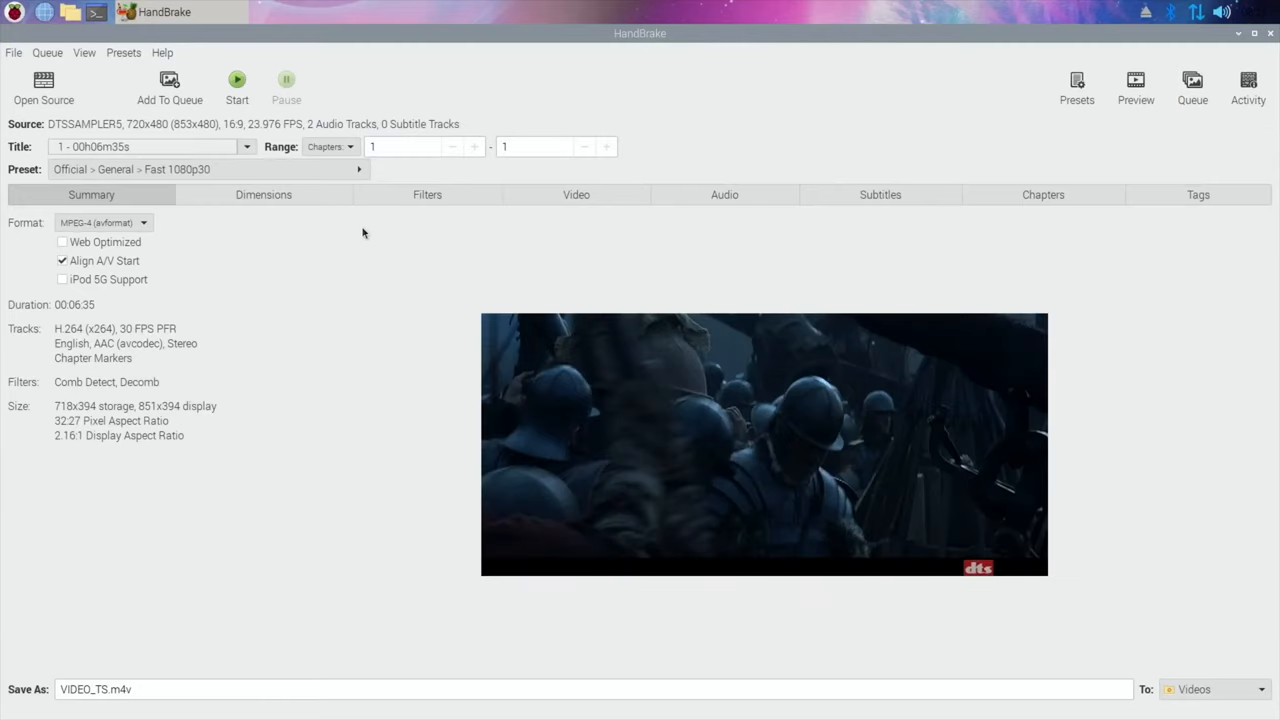
Switch HandBrake's source through titles 3, 5, 8 and 9, then reopen the list for title 2
{"action": "left_click", "coordinate": [246, 147]}
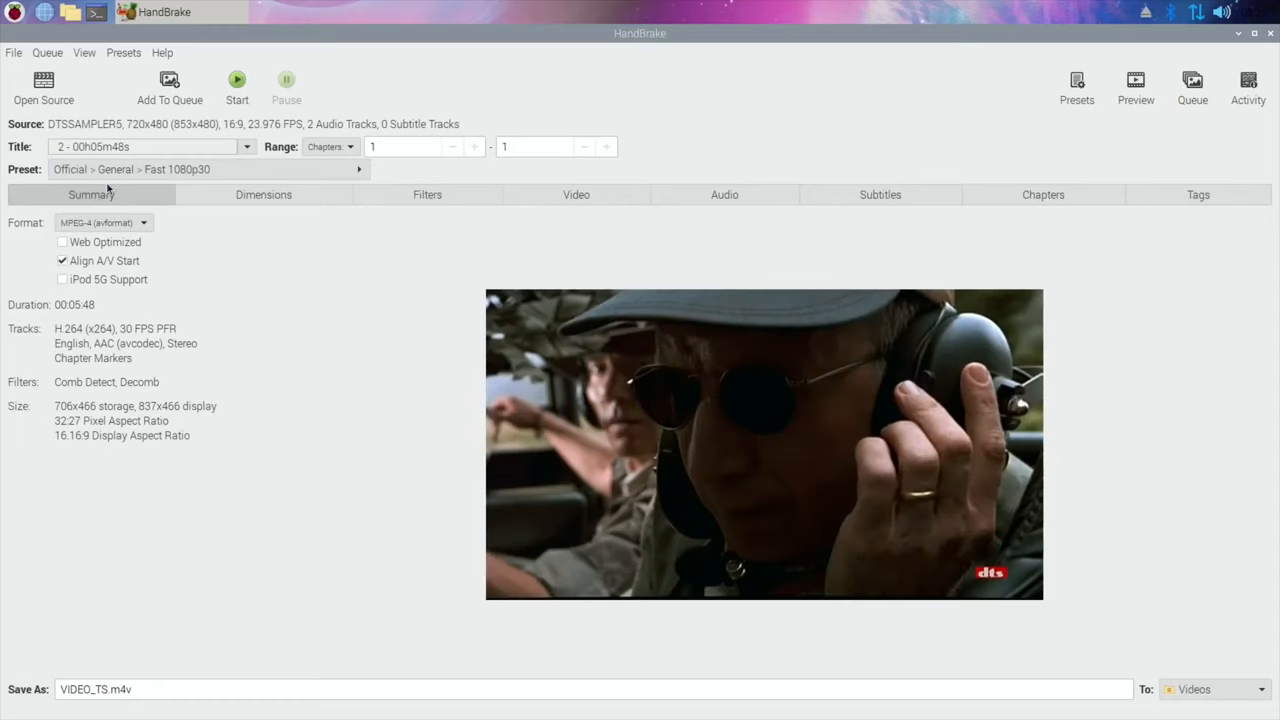
{"action": "left_click", "coordinate": [246, 147]}
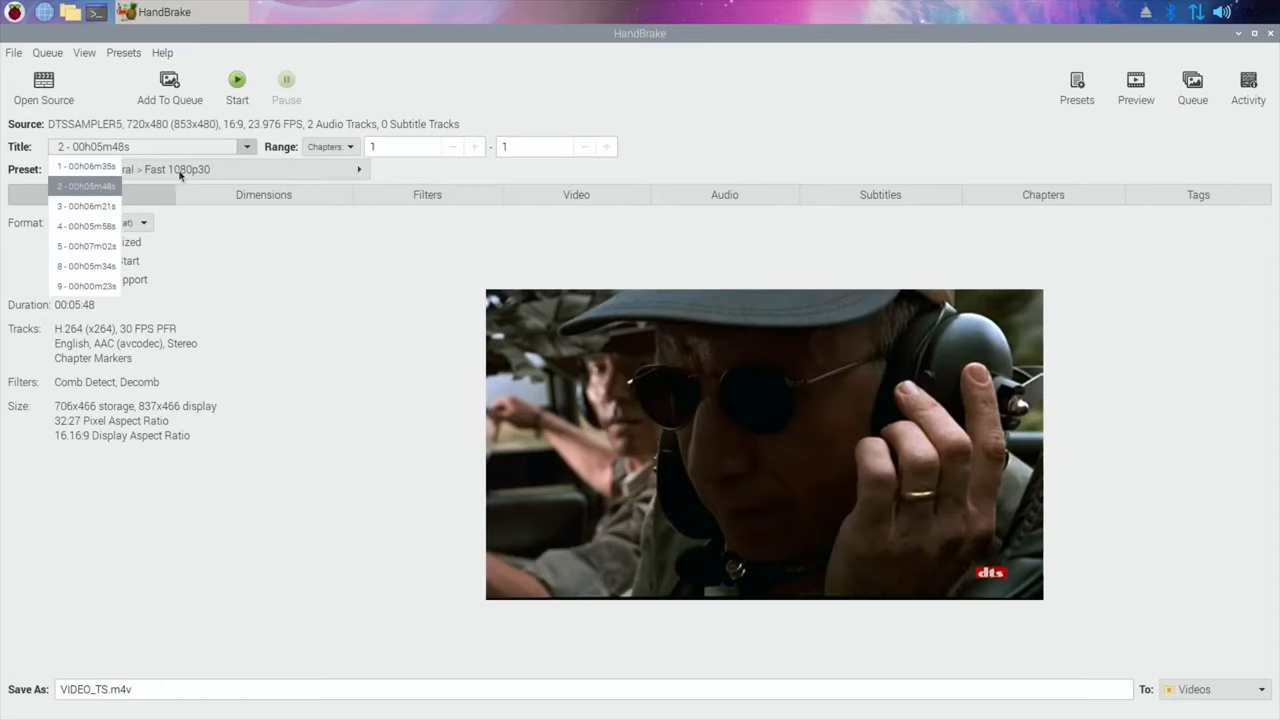
{"action": "left_click", "coordinate": [86, 205]}
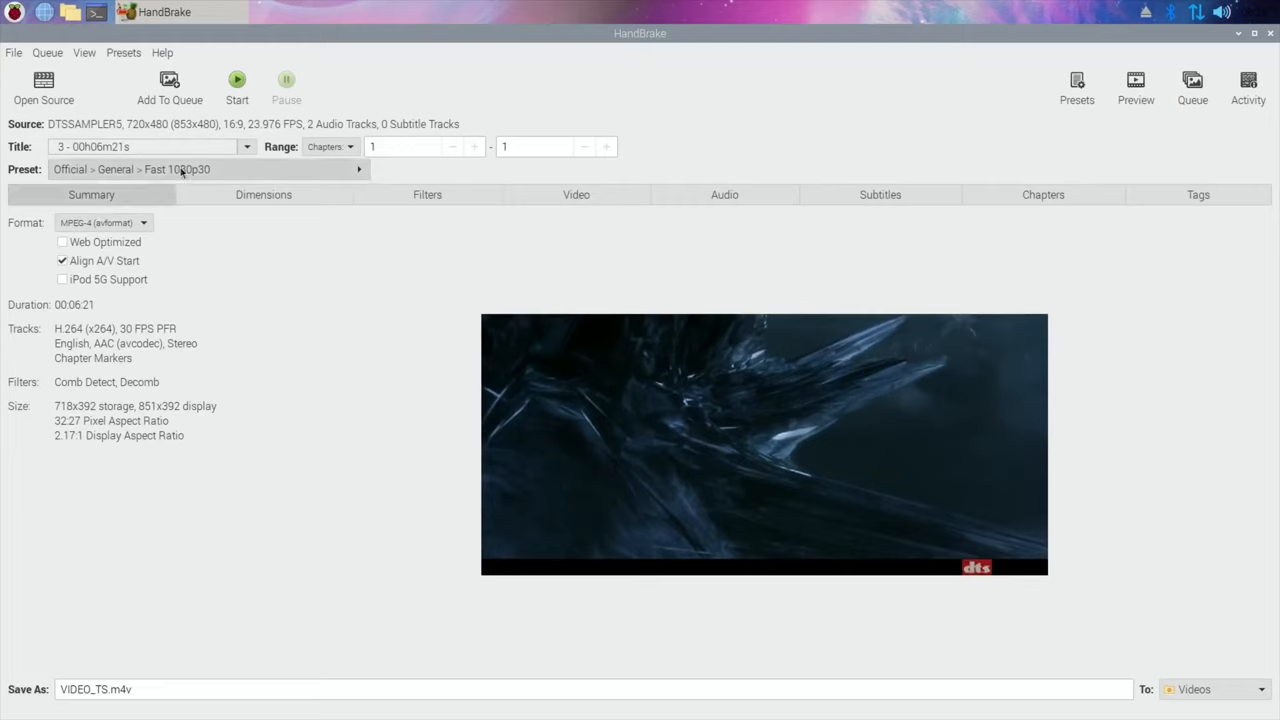
{"action": "left_click", "coordinate": [246, 146]}
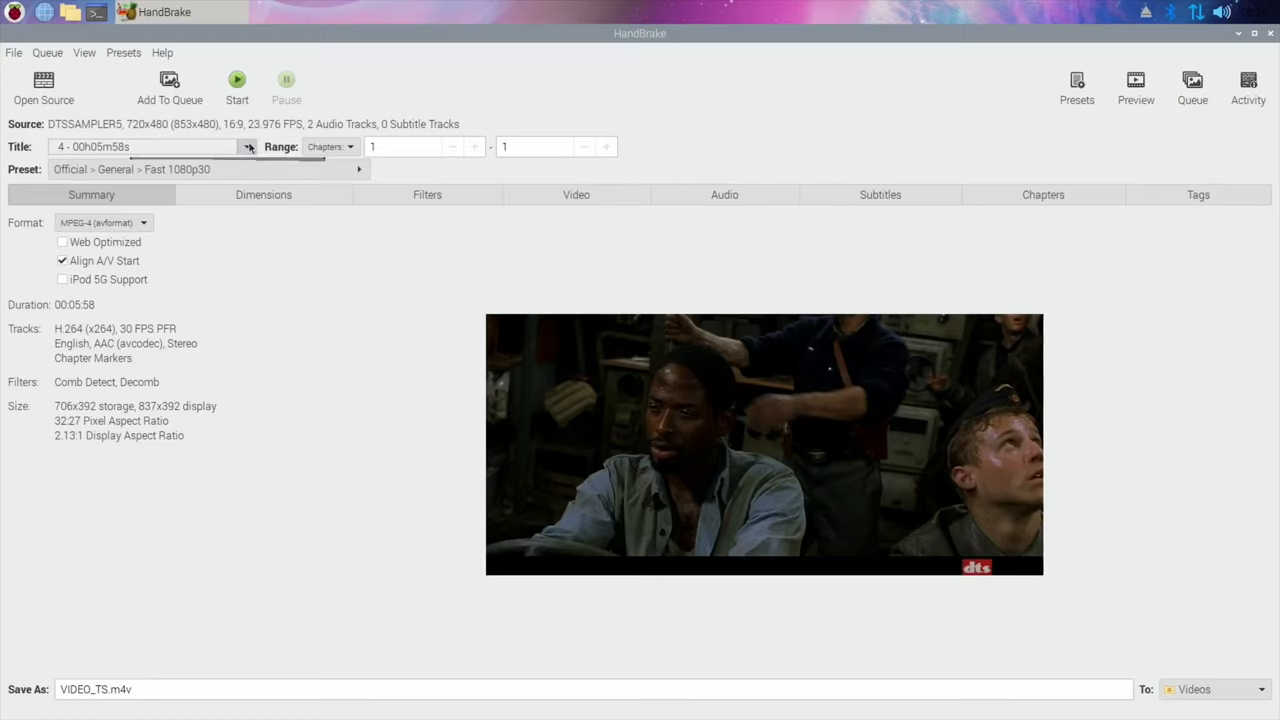
{"action": "left_click", "coordinate": [248, 146]}
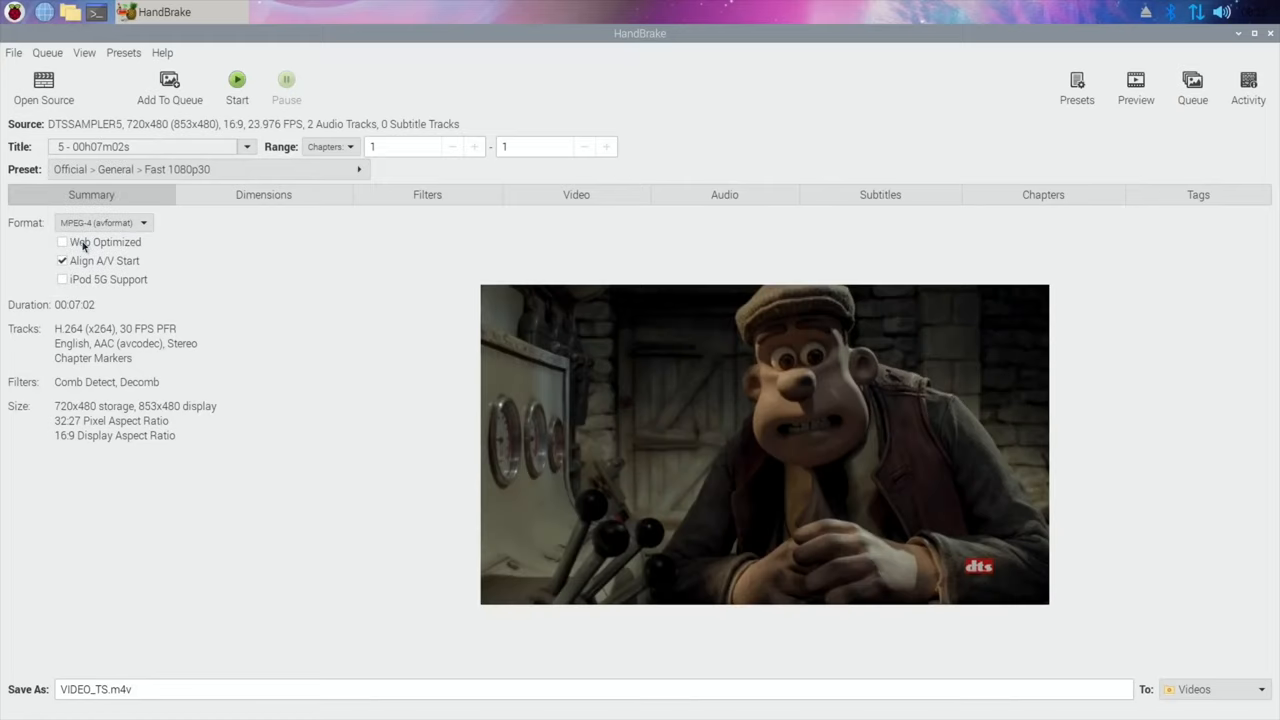
{"action": "left_click", "coordinate": [245, 146]}
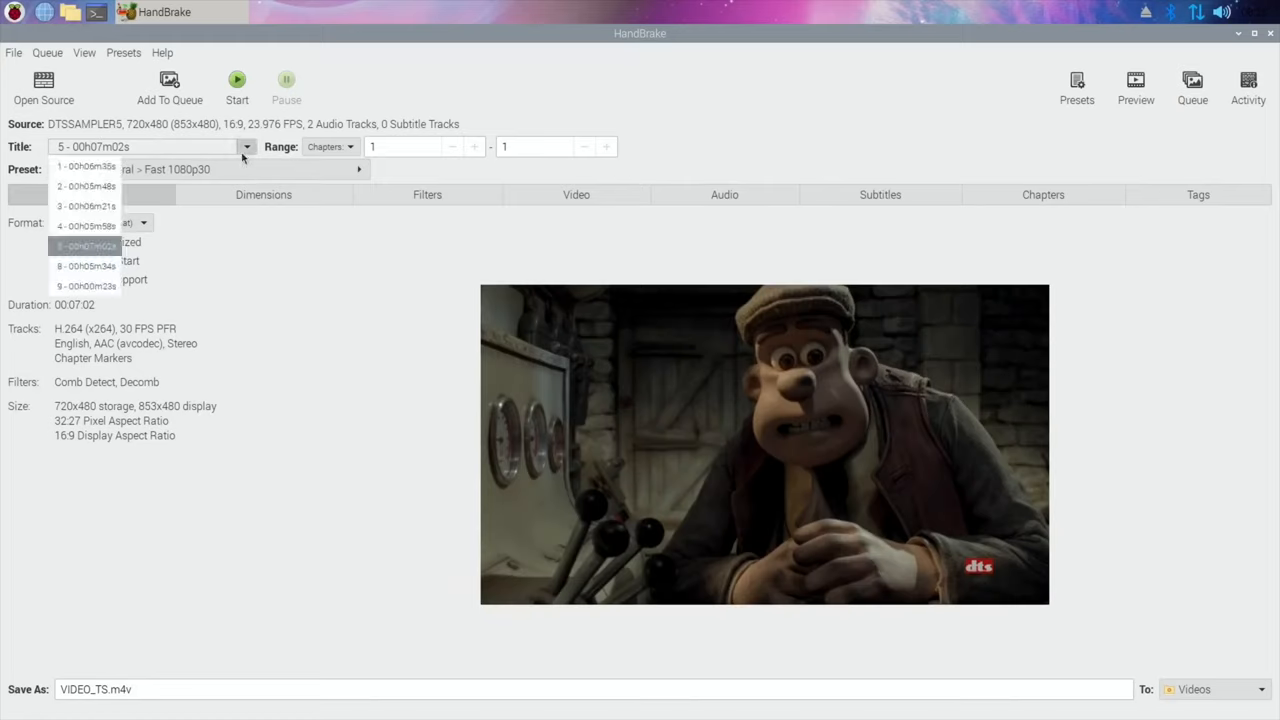
{"action": "left_click", "coordinate": [87, 246]}
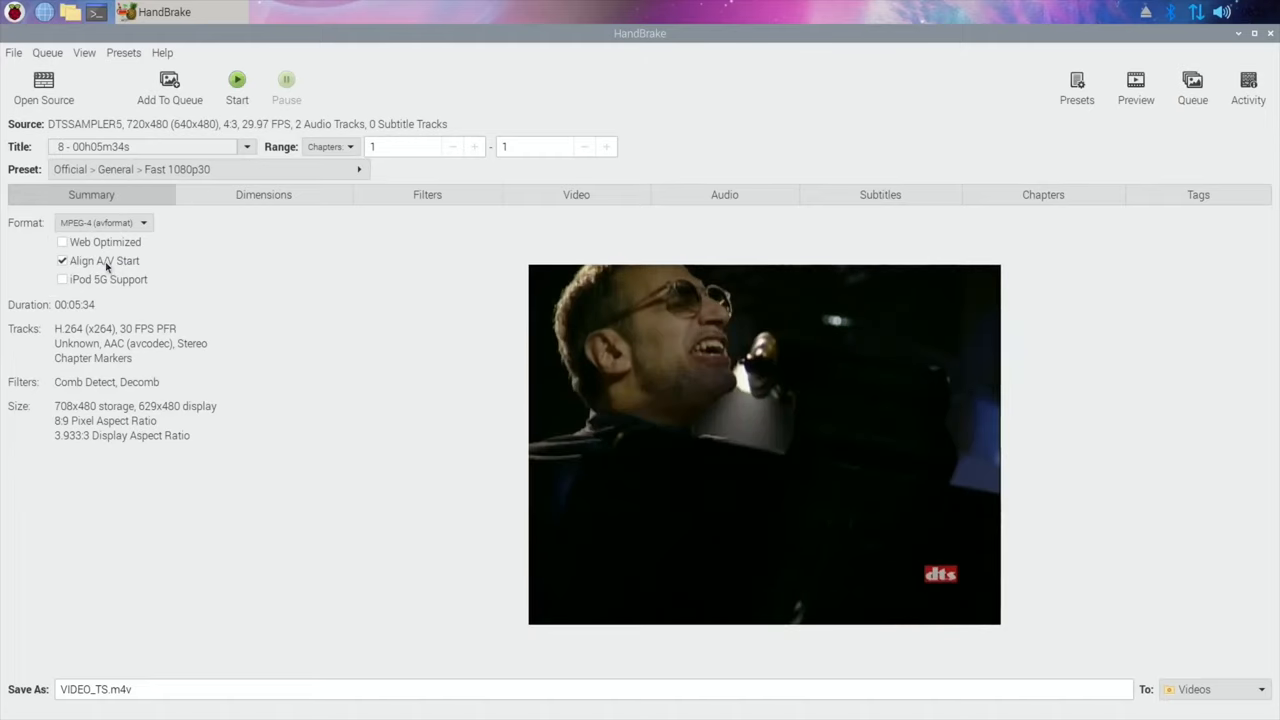
{"action": "left_click", "coordinate": [246, 146]}
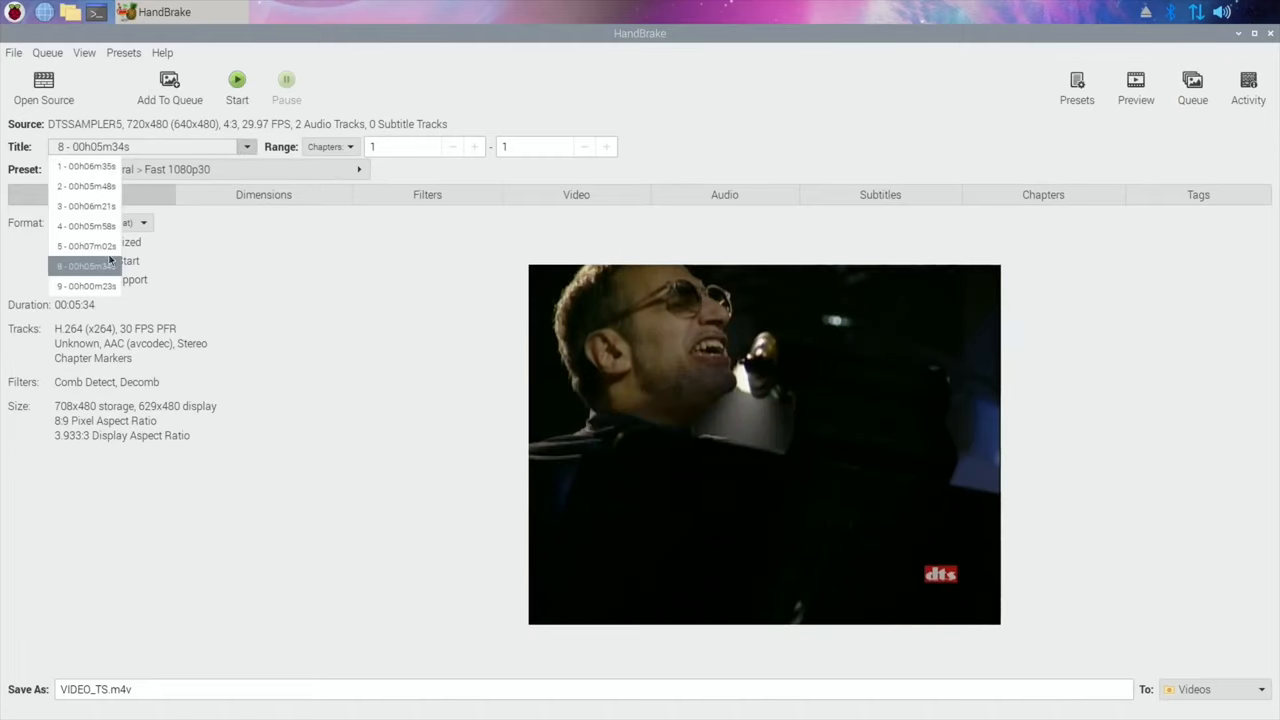
{"action": "left_click", "coordinate": [86, 286]}
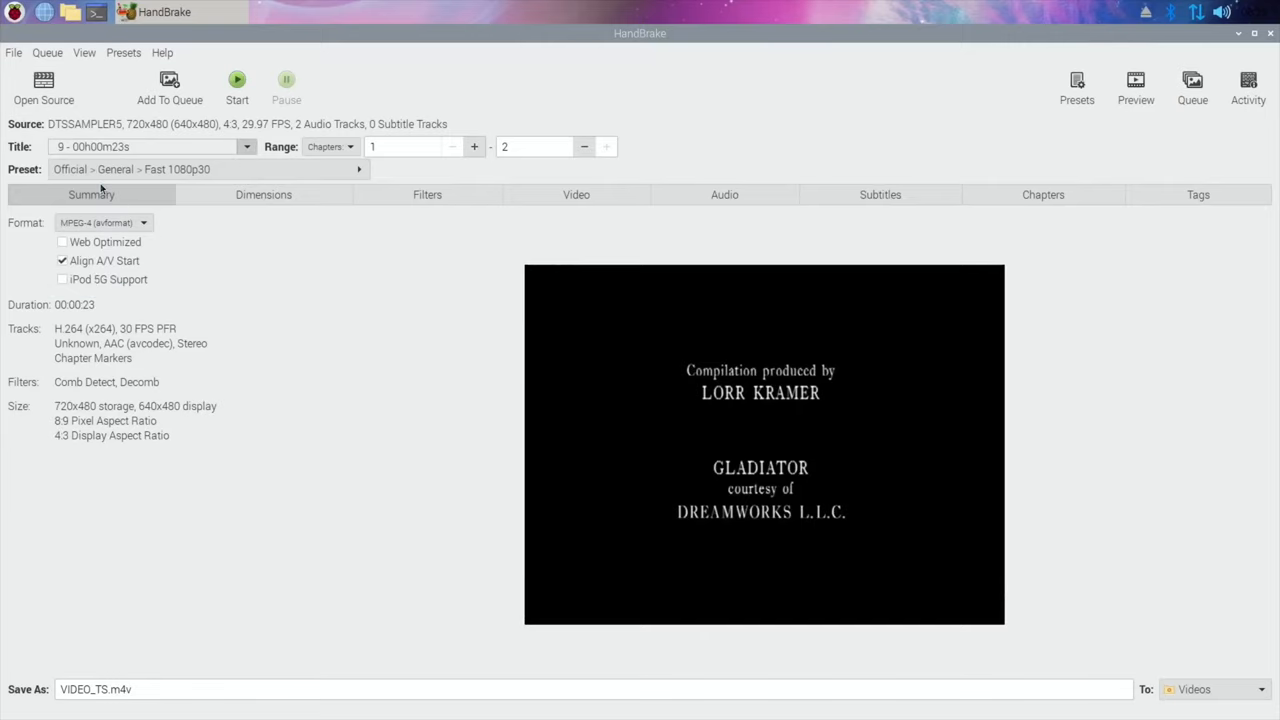
{"action": "left_click", "coordinate": [150, 146]}
{"action": "type", "text": "dino"}
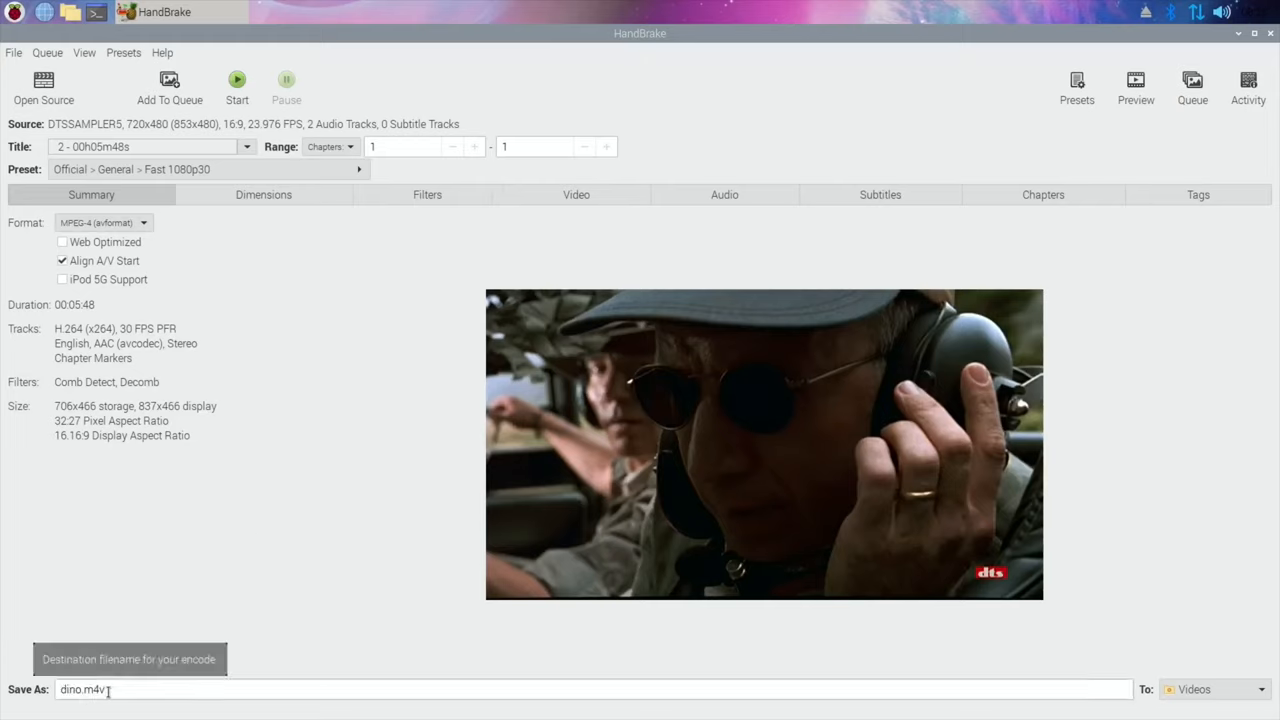
{"action": "mouse_move", "coordinate": [1057, 593]}
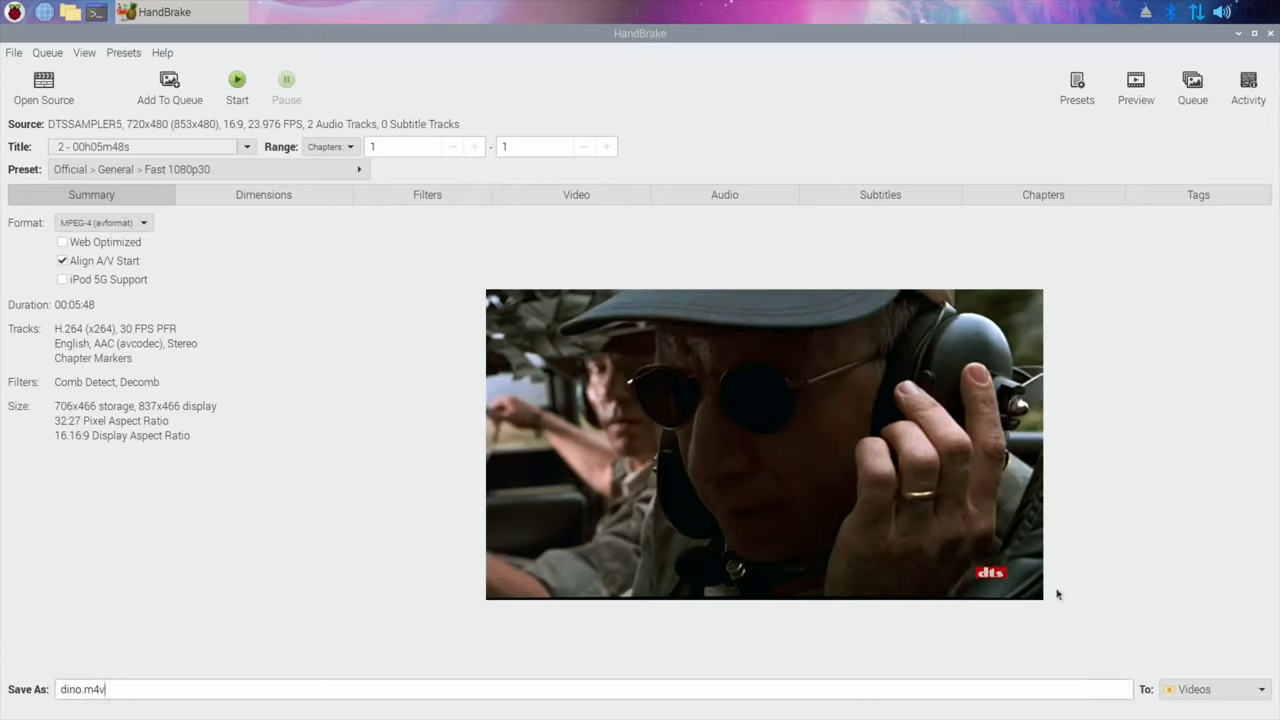
{"action": "mouse_move", "coordinate": [655, 278]}
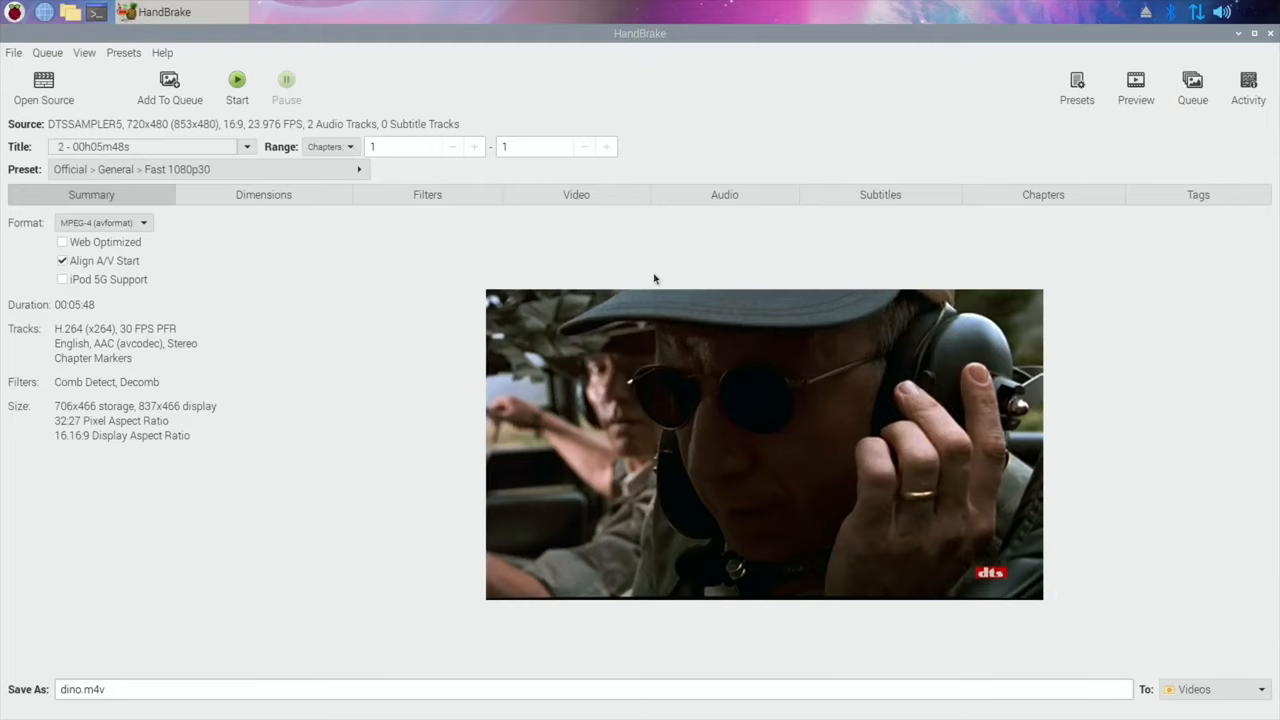
Start encoding title 2 to dino.m4v in Videos
{"action": "left_click", "coordinate": [237, 85]}
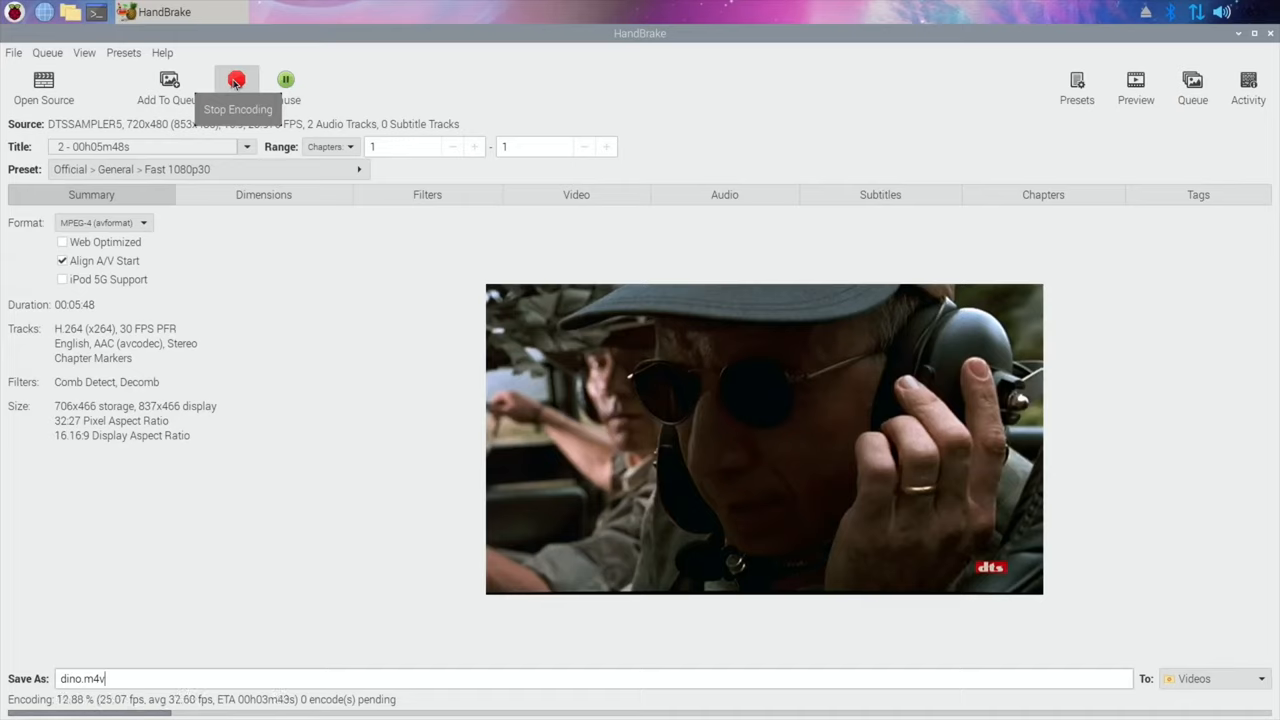
{"action": "mouse_move", "coordinate": [178, 124]}
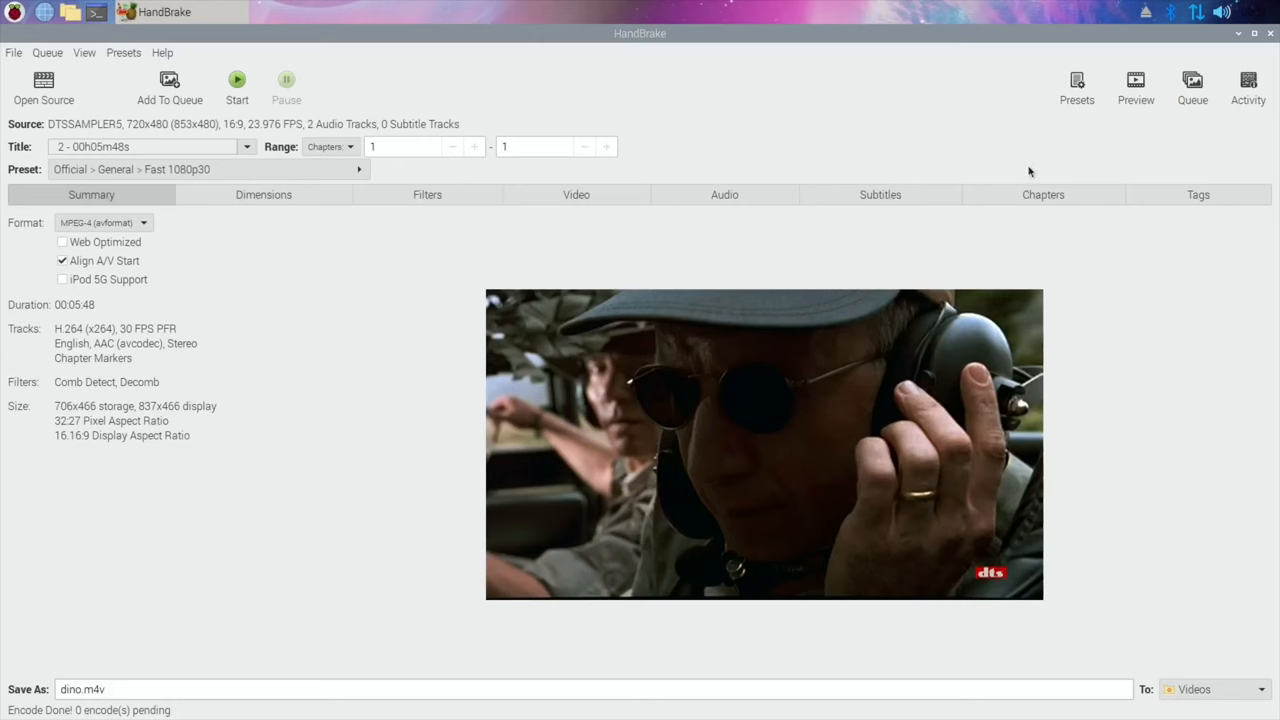
Browse from the home folder into Videos and play dino.m4v
{"action": "left_click", "coordinate": [1253, 33]}
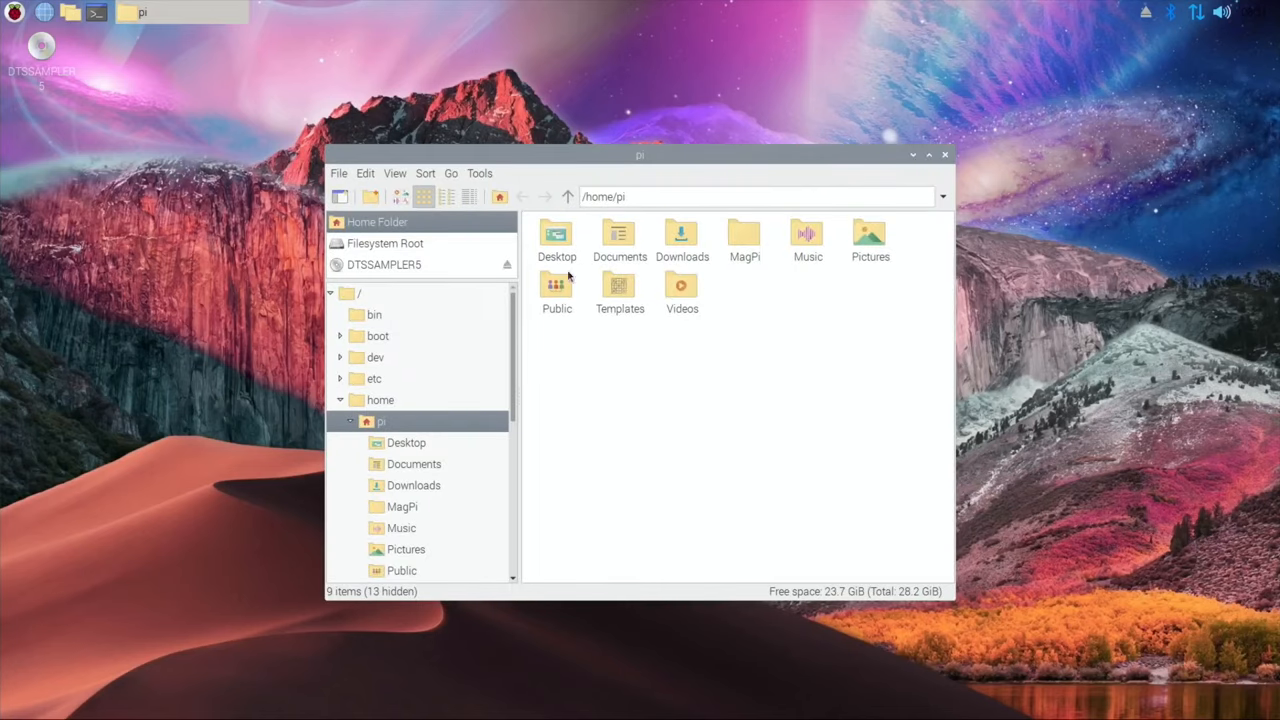
{"action": "double_click", "coordinate": [682, 290]}
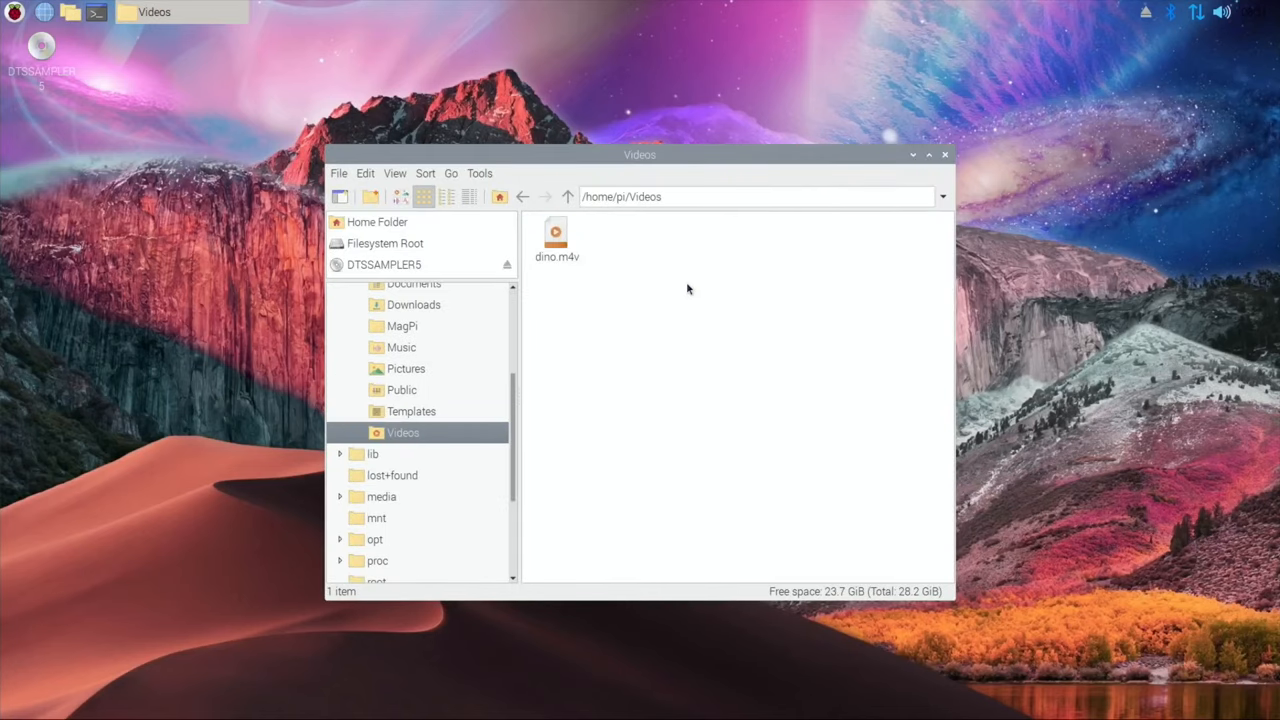
{"action": "left_click", "coordinate": [556, 240]}
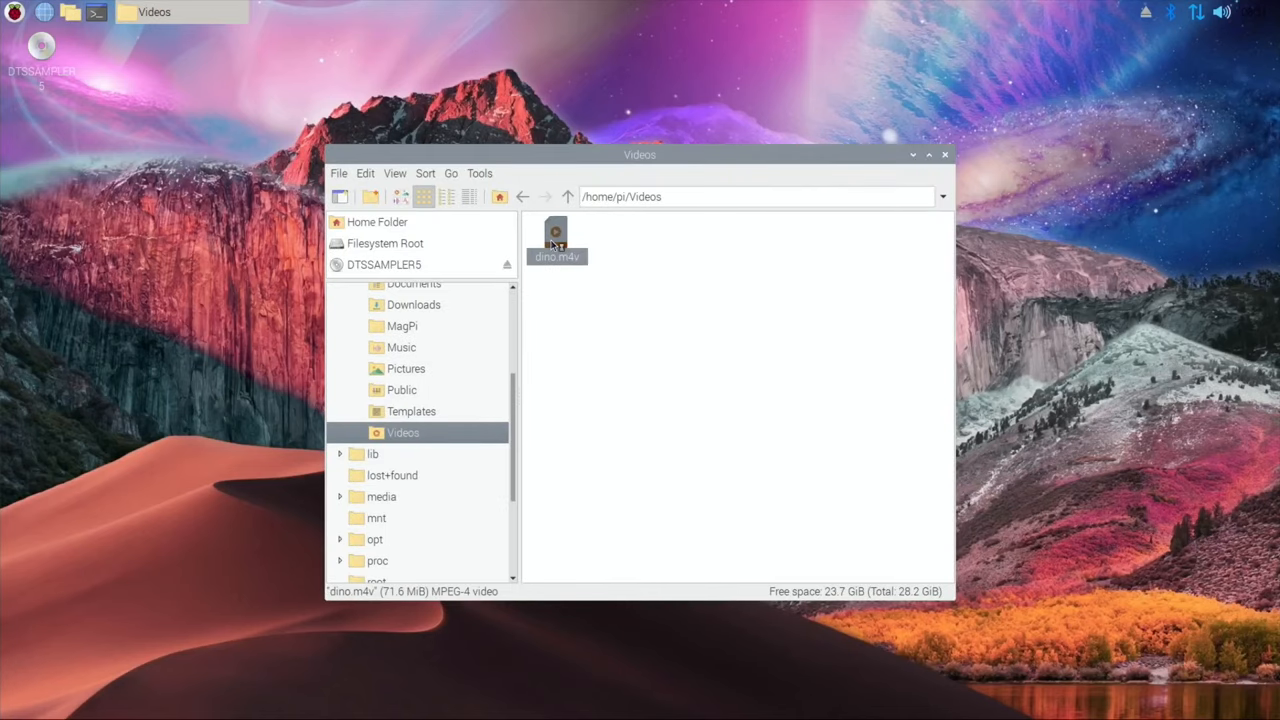
{"action": "double_click", "coordinate": [556, 237]}
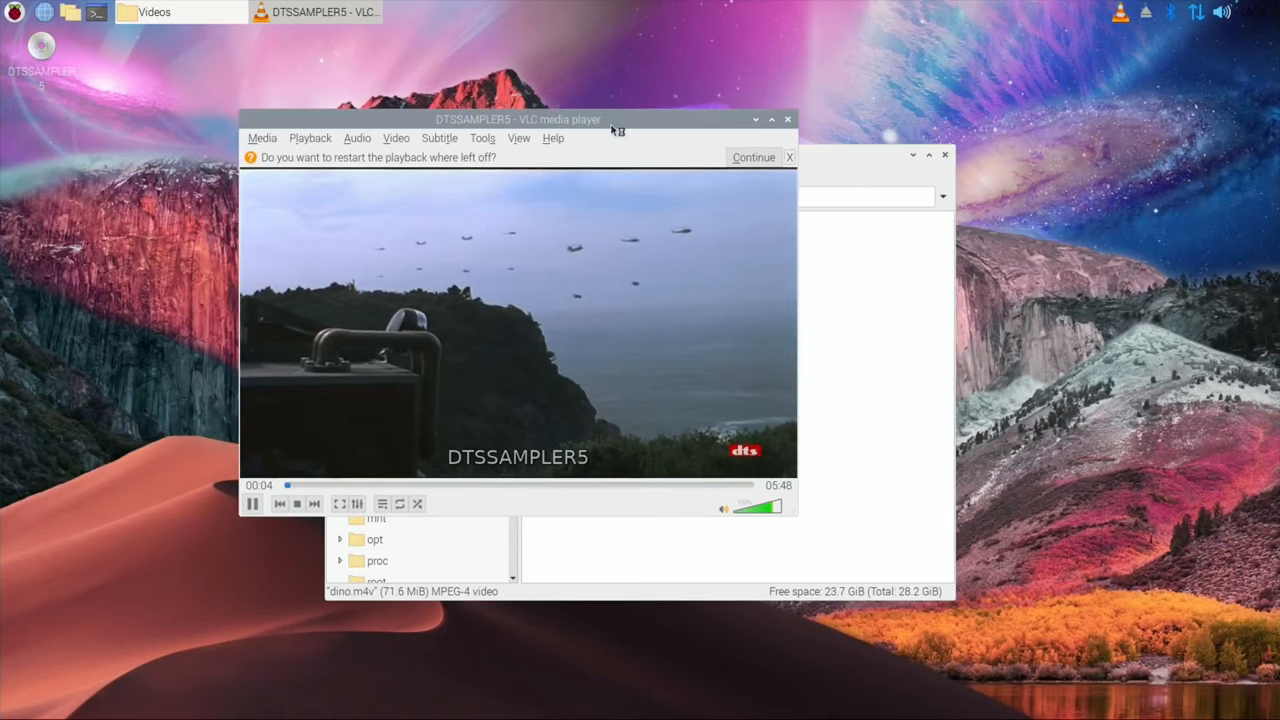
Dismiss the restart-playback banner, pause dino.m4v after about 14 seconds, and close VLC
{"action": "left_click", "coordinate": [753, 157]}
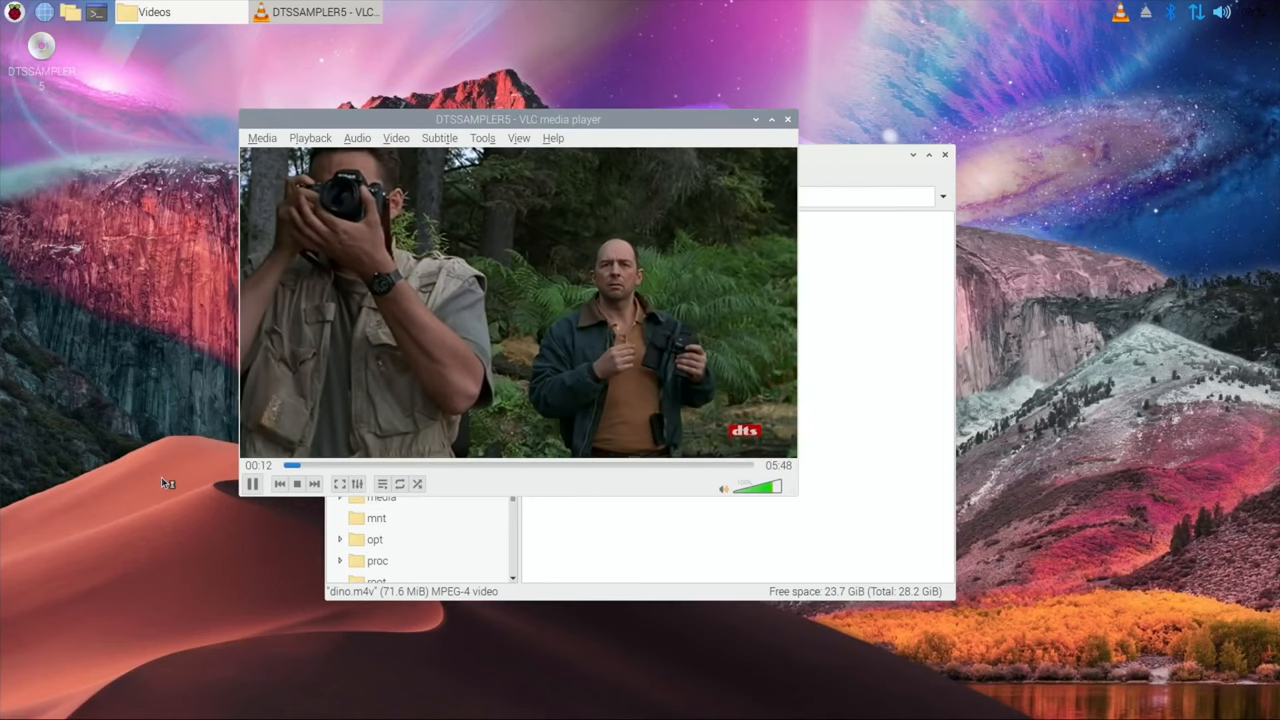
{"action": "left_click", "coordinate": [252, 483]}
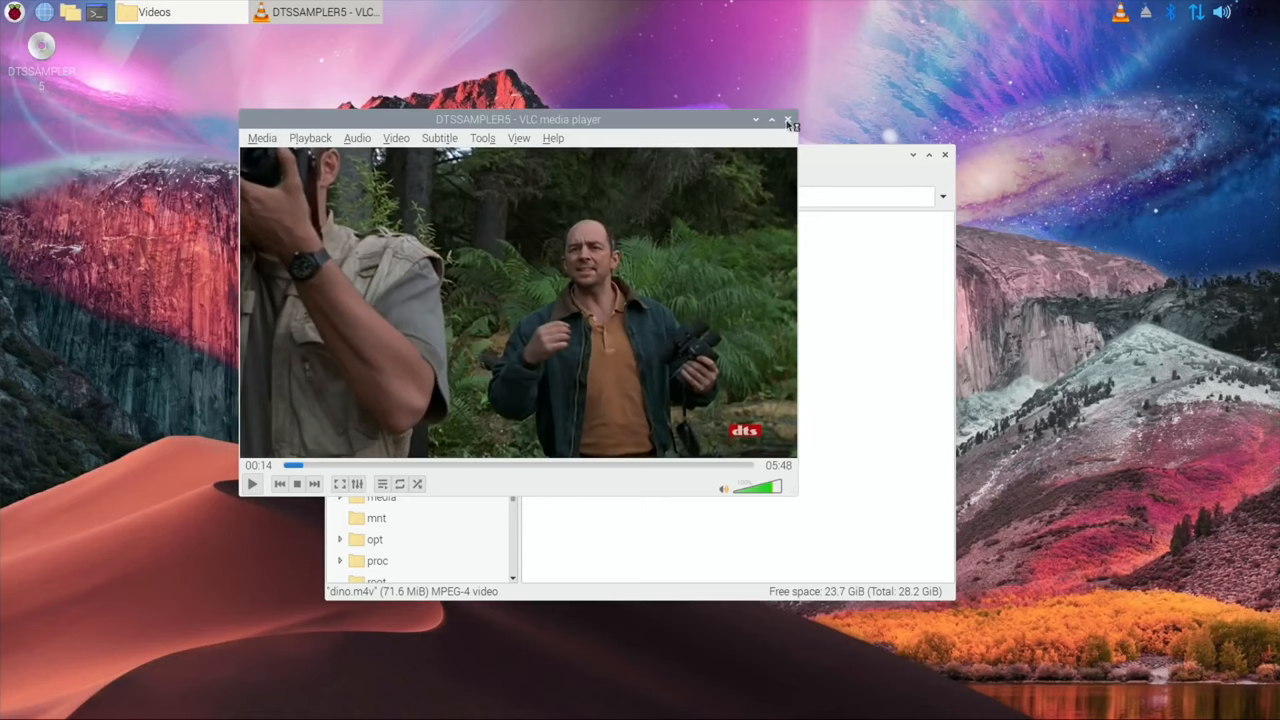
{"action": "left_click", "coordinate": [788, 119]}
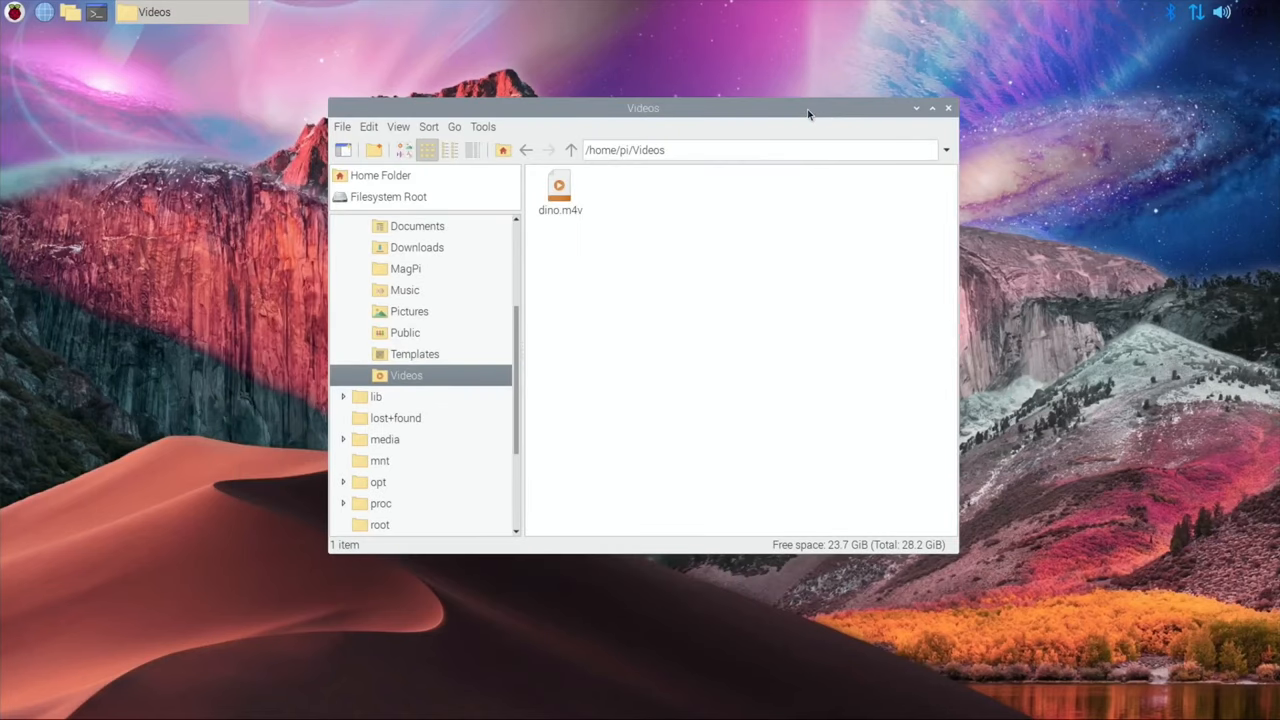